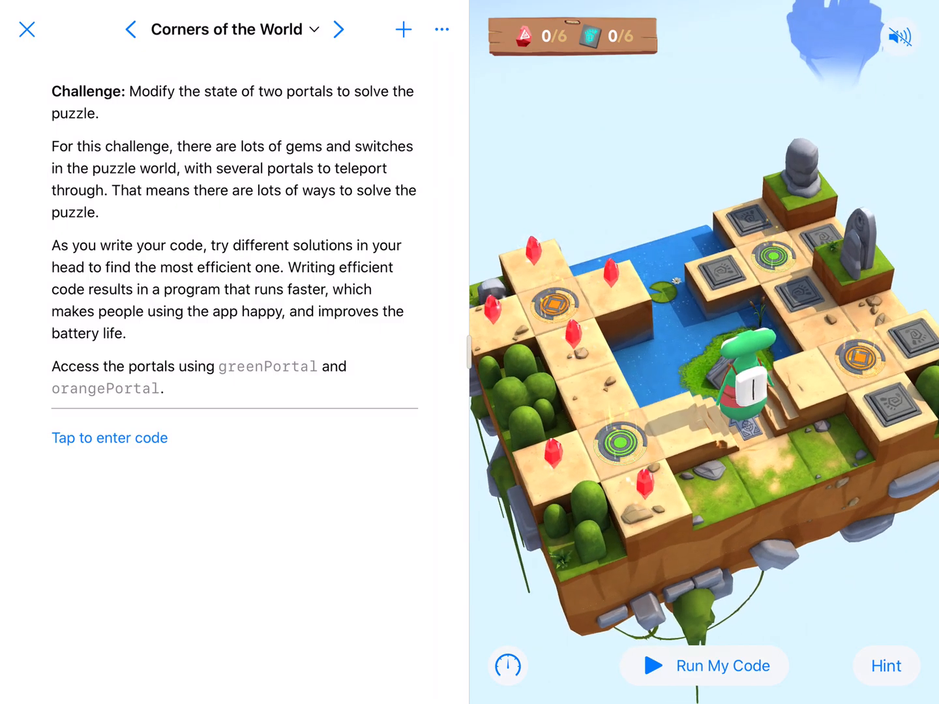
Declare var gemCounter = 0 and start a second variable, switchCounter, also set to 0
{"action": "left_click", "coordinate": [109, 437]}
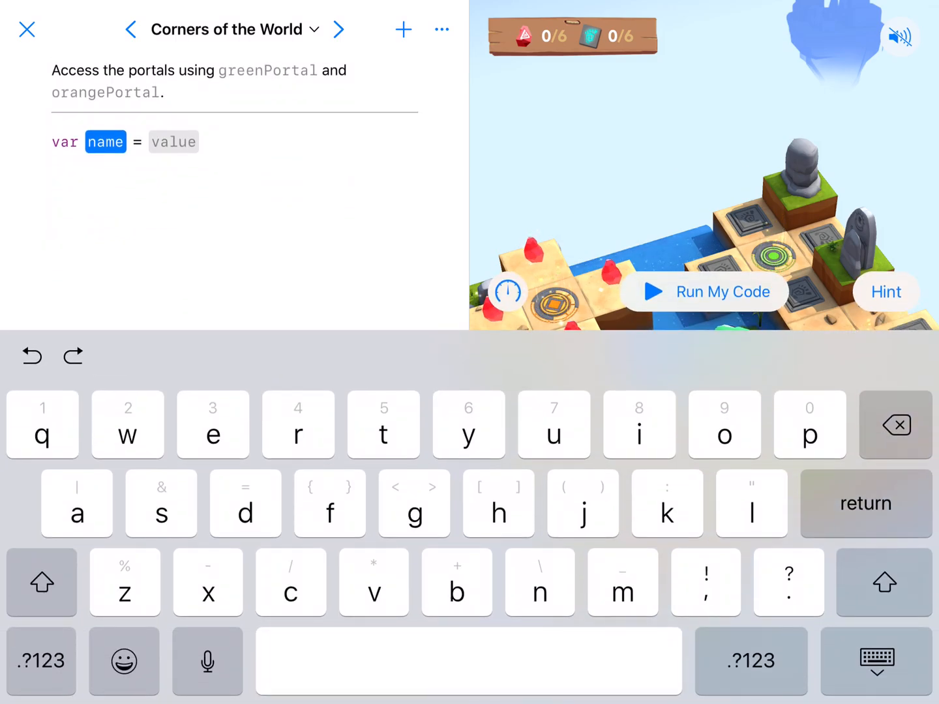
{"action": "type", "text": "gemcounter"}
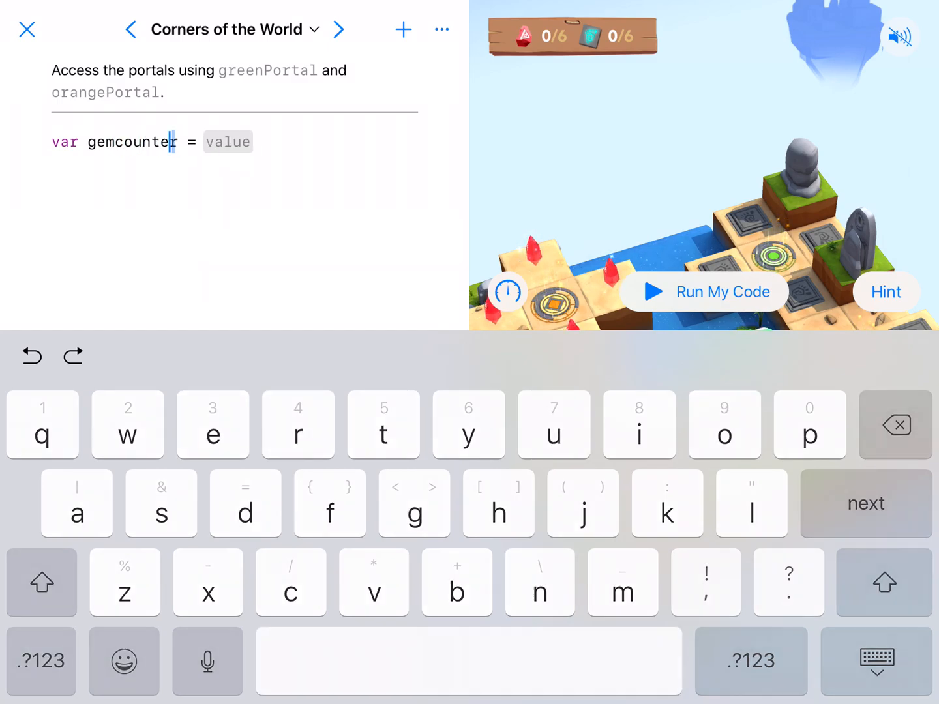
{"action": "key", "text": "backspace"}
{"action": "type", "text": "C"}
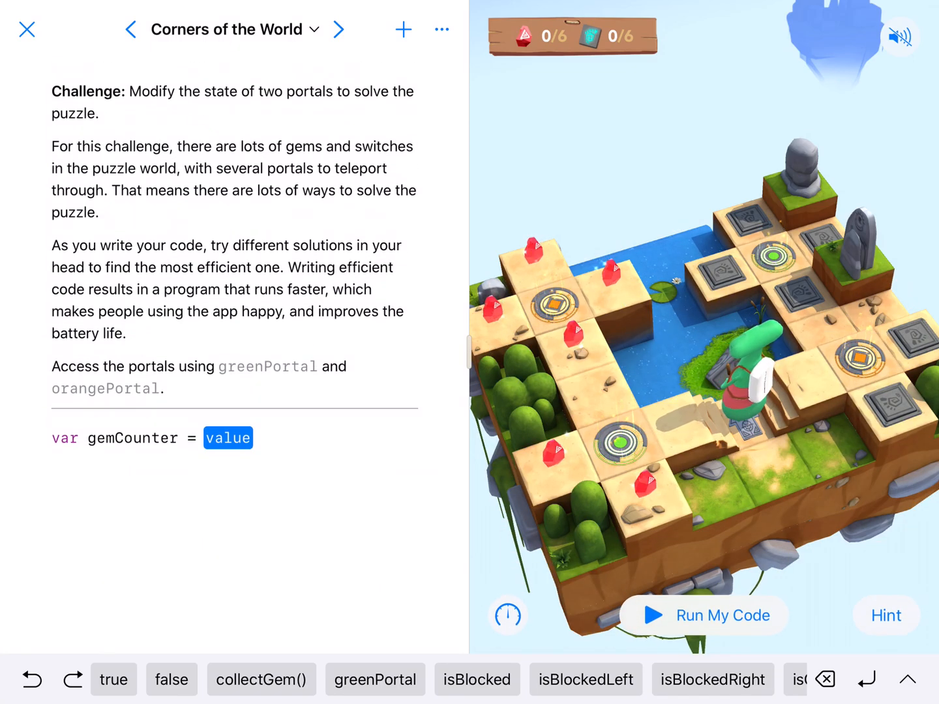
{"action": "left_click", "coordinate": [228, 437]}
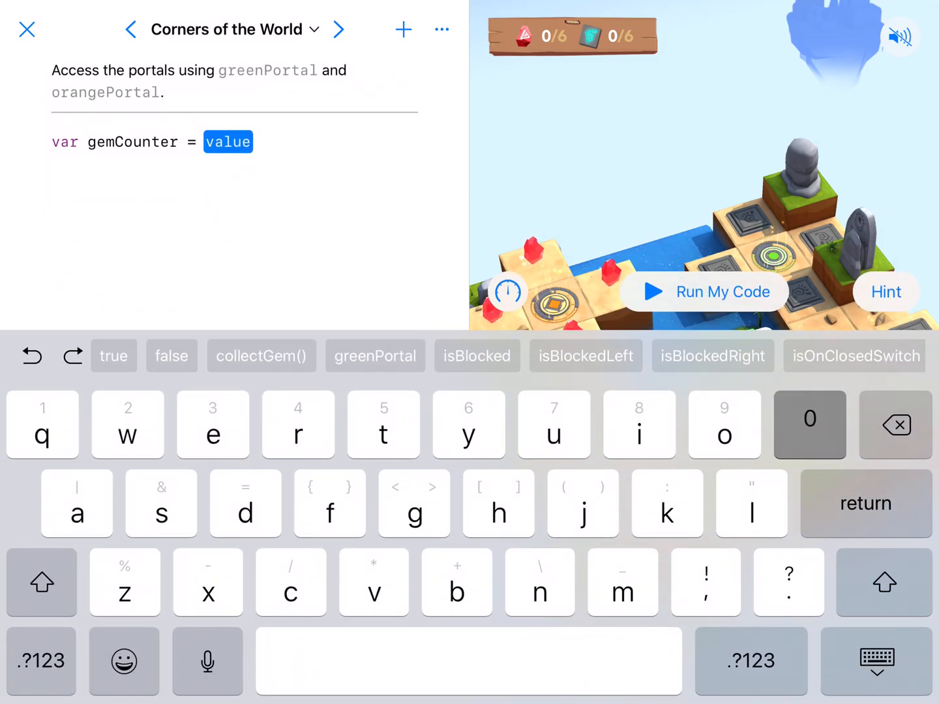
{"action": "type", "text": "0"}
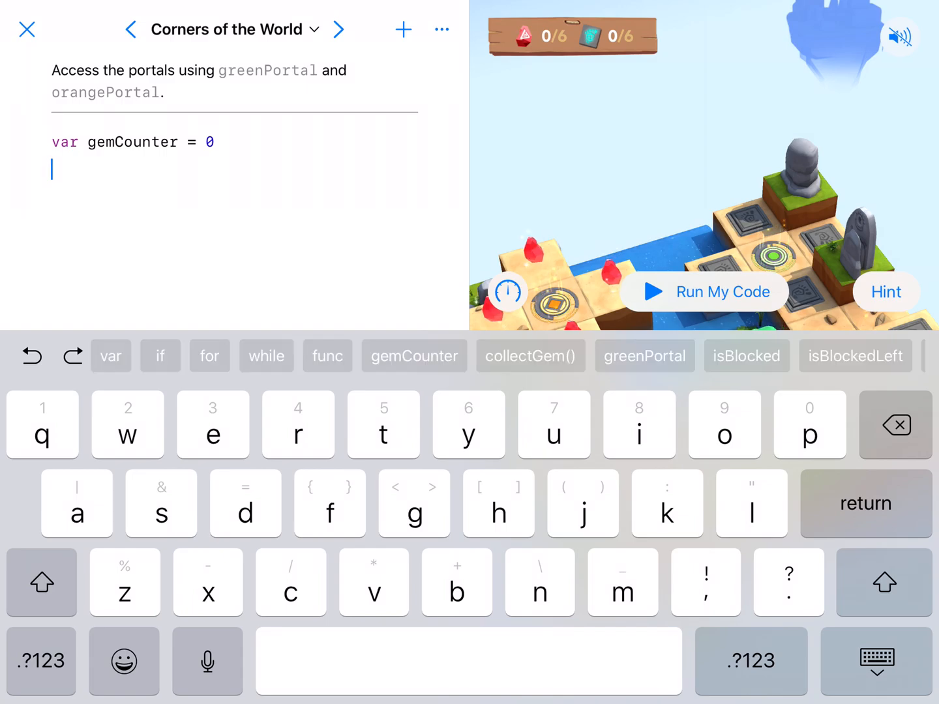
{"action": "left_click", "coordinate": [111, 355]}
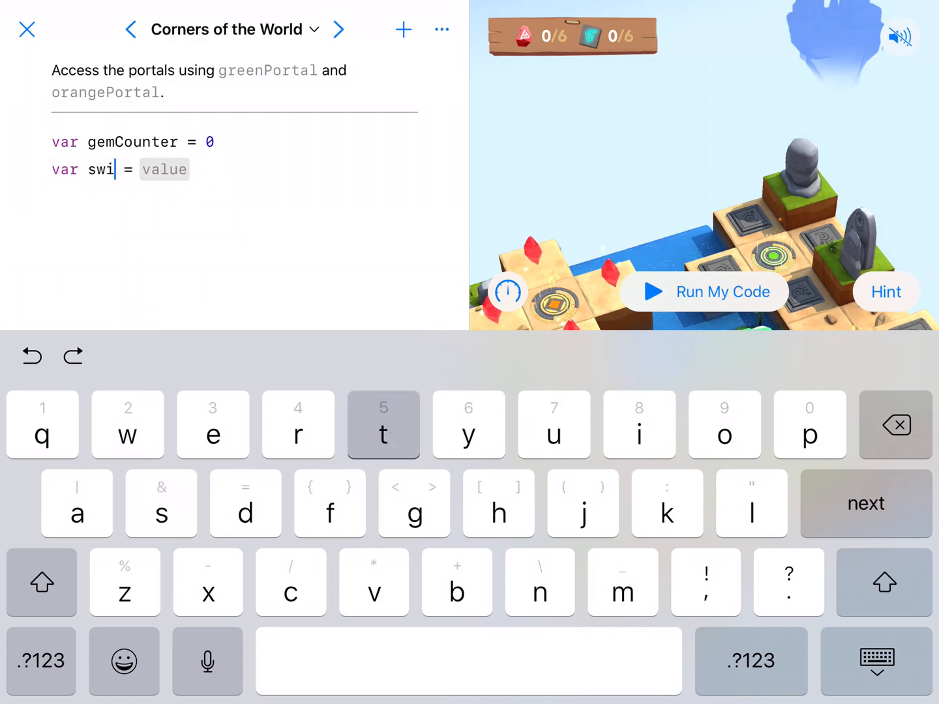
{"action": "type", "text": "tchCounter"}
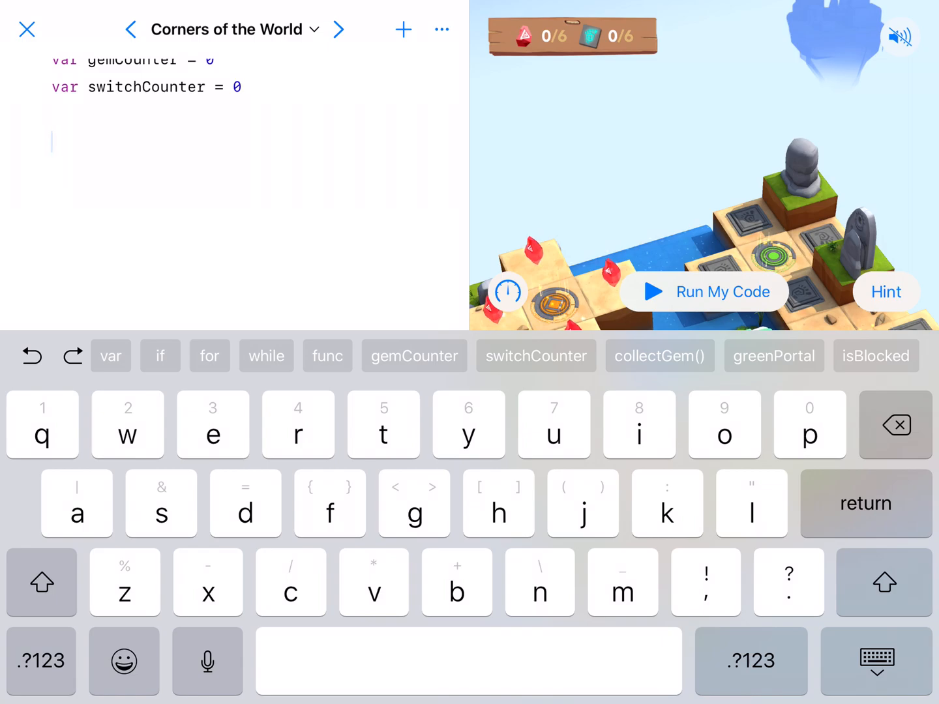
Create a new function named collectOrToggle
{"action": "left_click", "coordinate": [327, 356]}
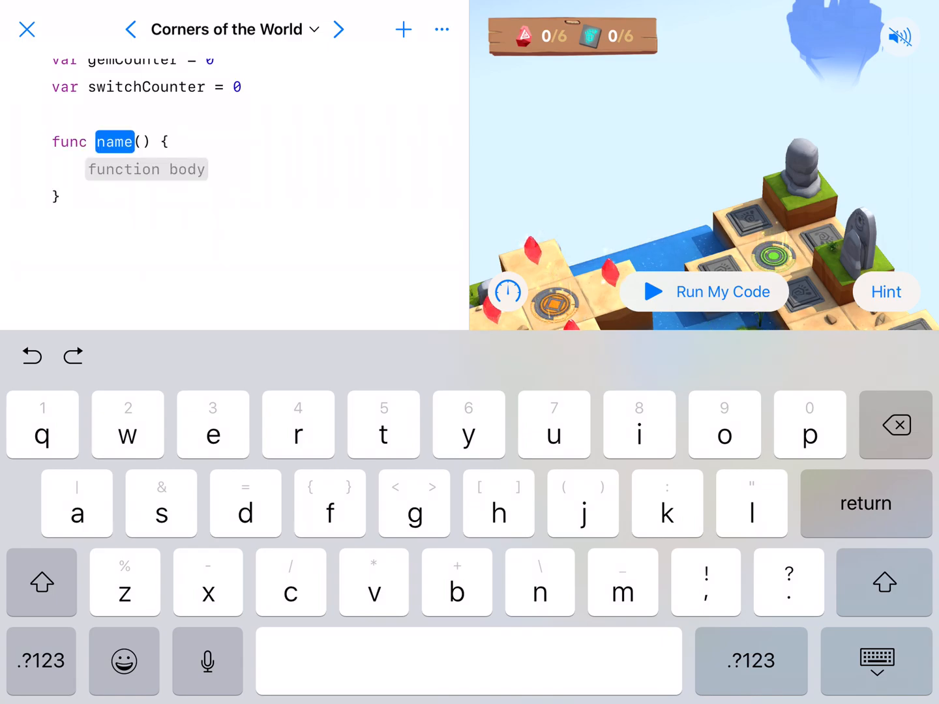
{"action": "type", "text": "coll"}
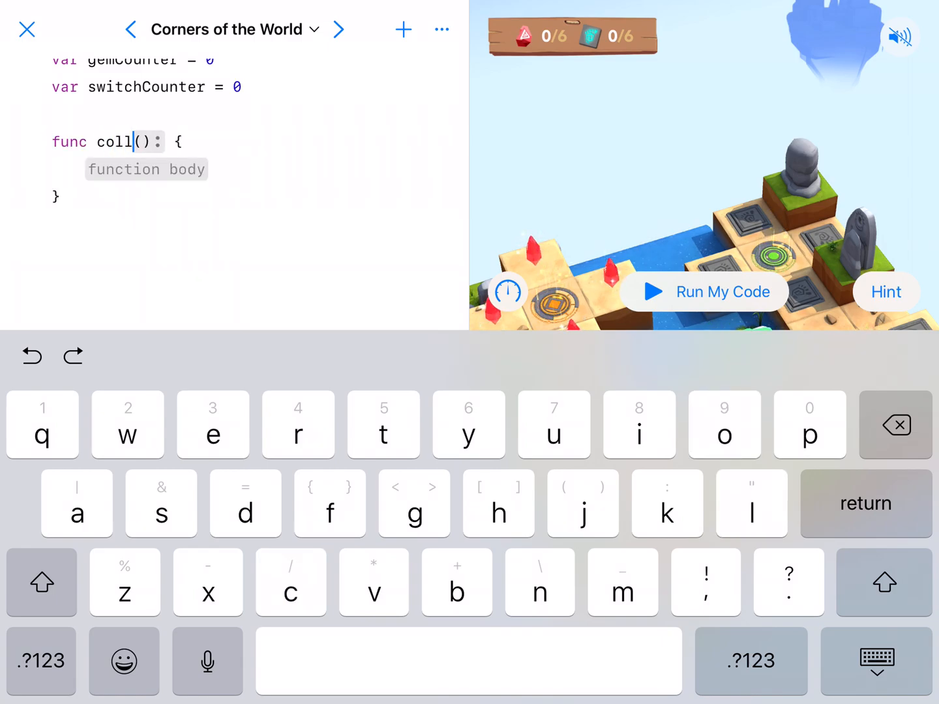
{"action": "type", "text": "ect"}
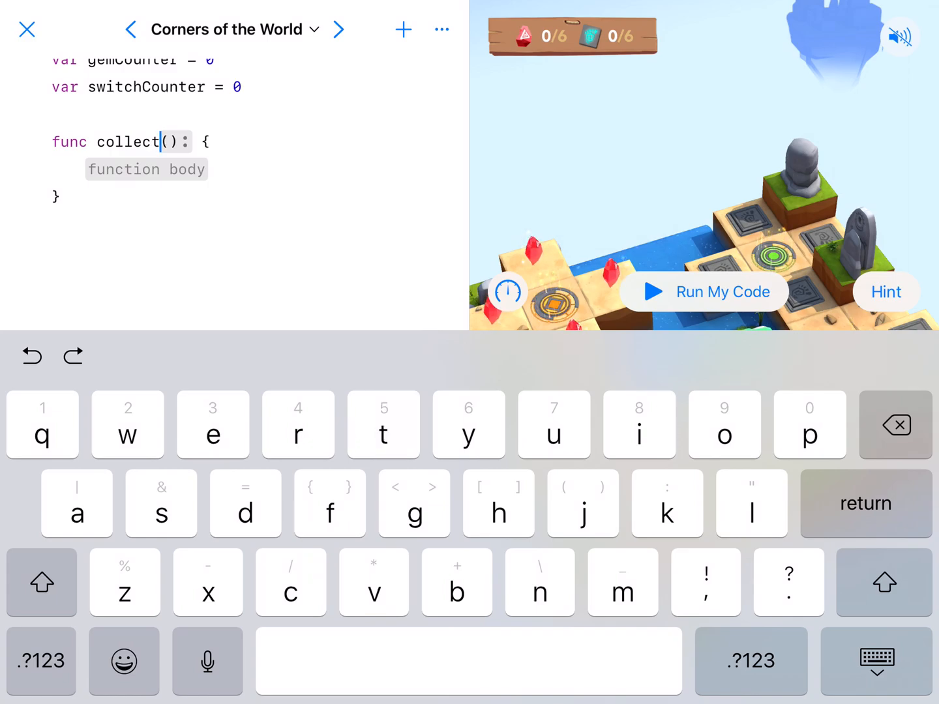
{"action": "type", "text": "Or"}
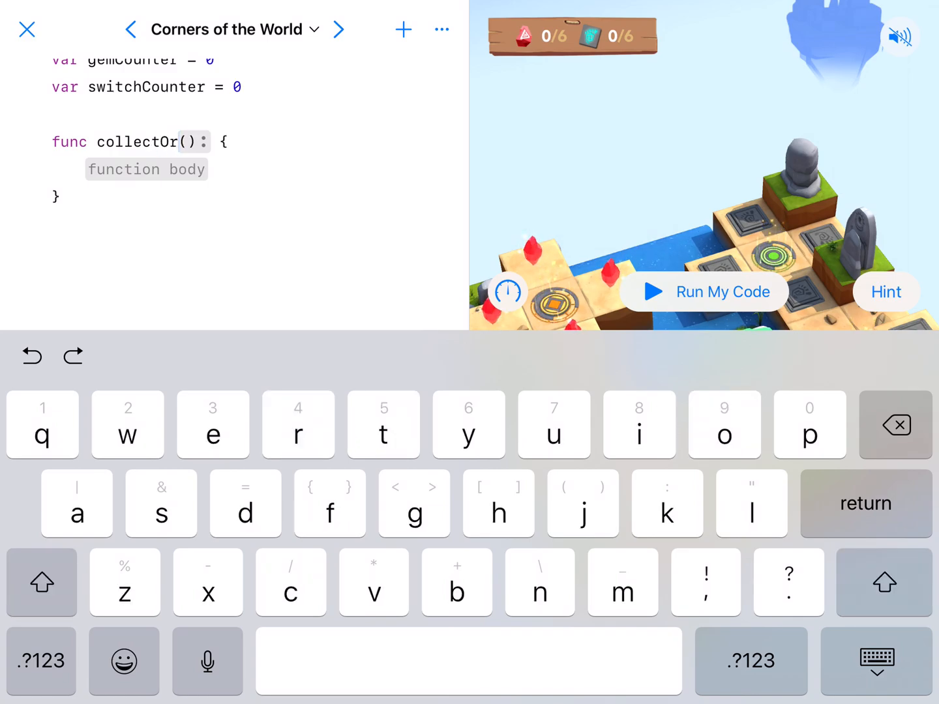
{"action": "type", "text": "Togg"}
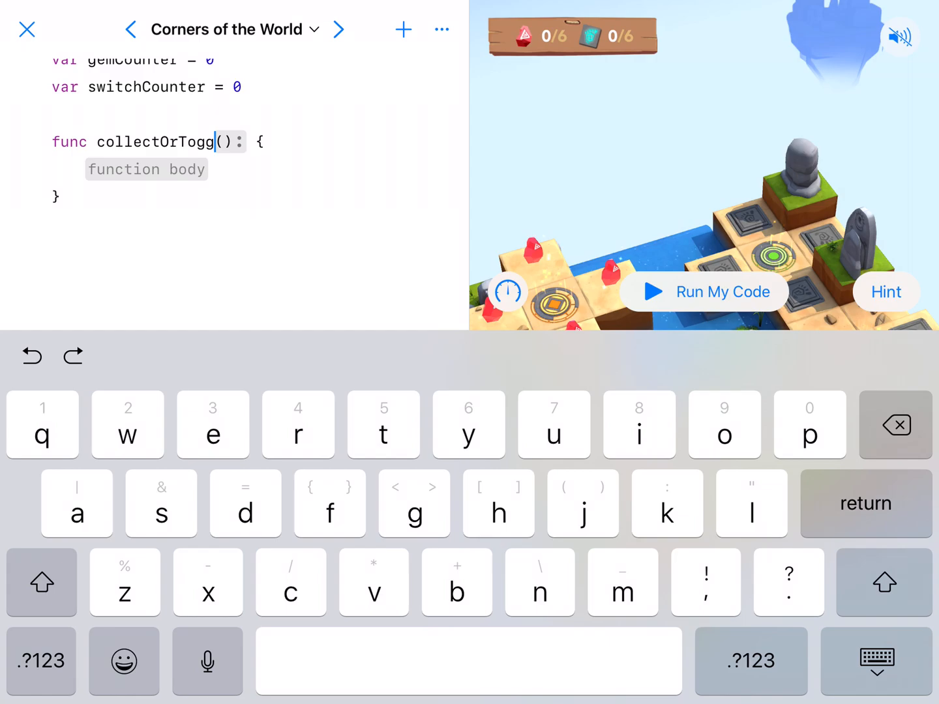
{"action": "type", "text": "le"}
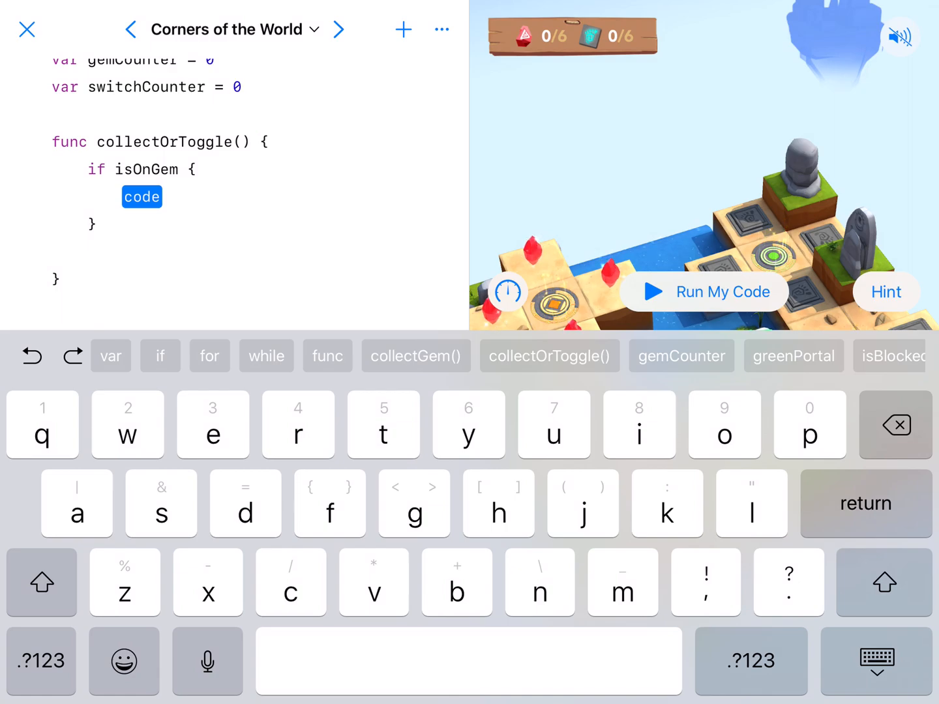
Inside an if isOnGem block, call collectGem() and add gemCounter += 1
{"action": "type", "text": "c"}
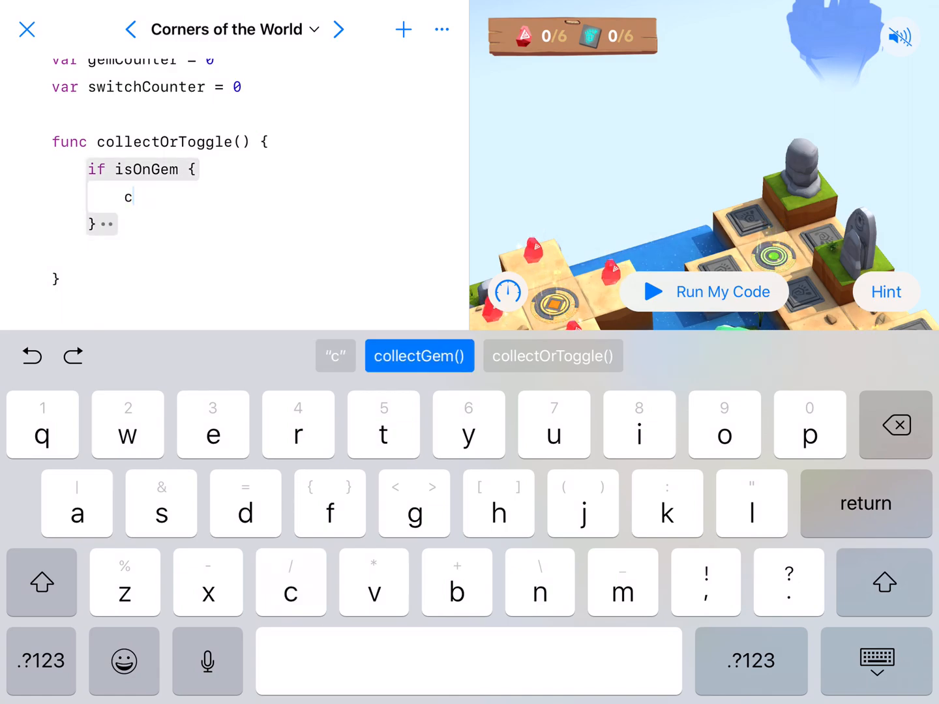
{"action": "left_click", "coordinate": [418, 356]}
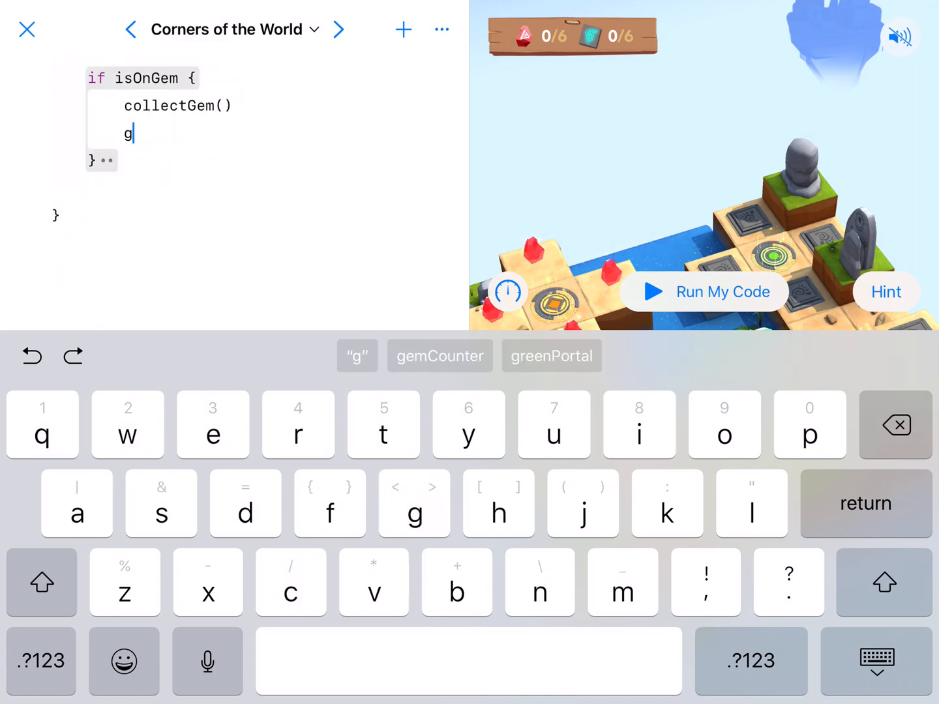
{"action": "left_click", "coordinate": [439, 356]}
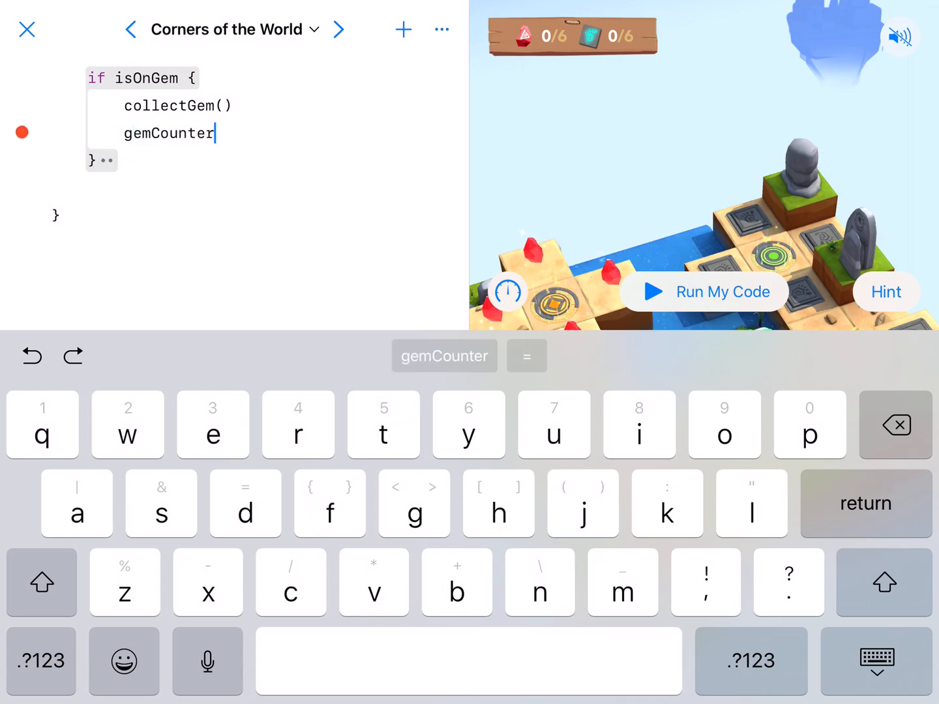
{"action": "type", "text": "+="}
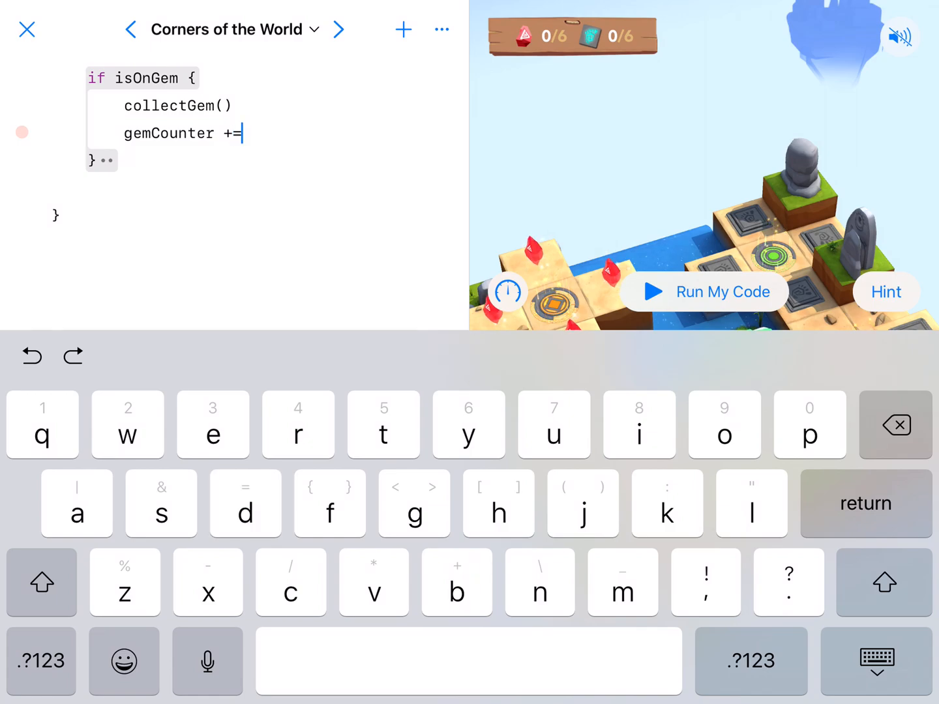
{"action": "type", "text": "1"}
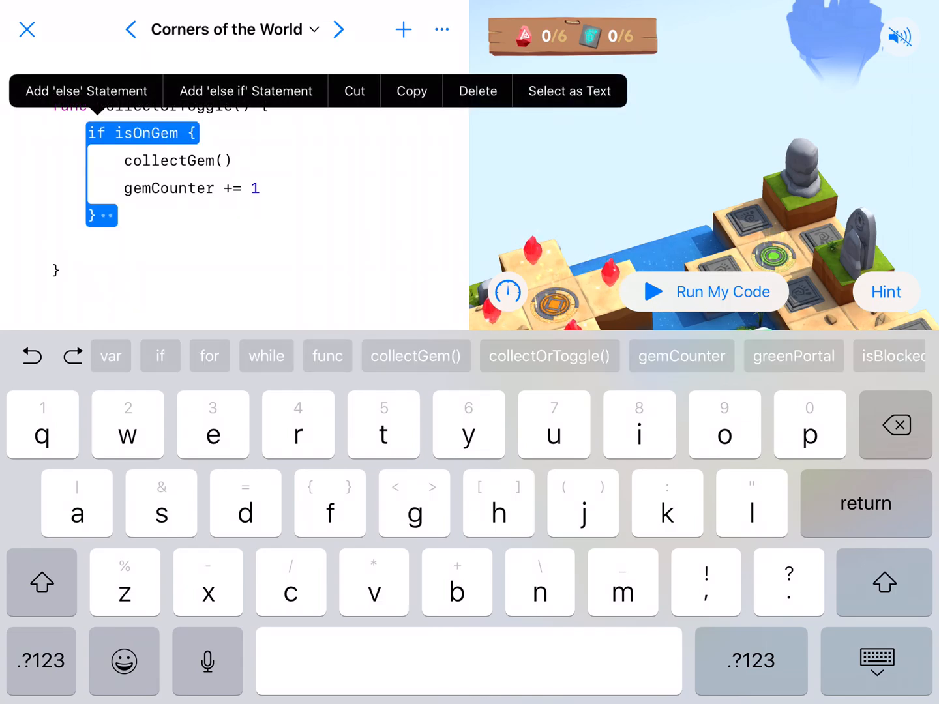
Add an else-if closed-switch branch that toggles the switch and does switchCounter += 1
{"action": "left_click", "coordinate": [245, 91]}
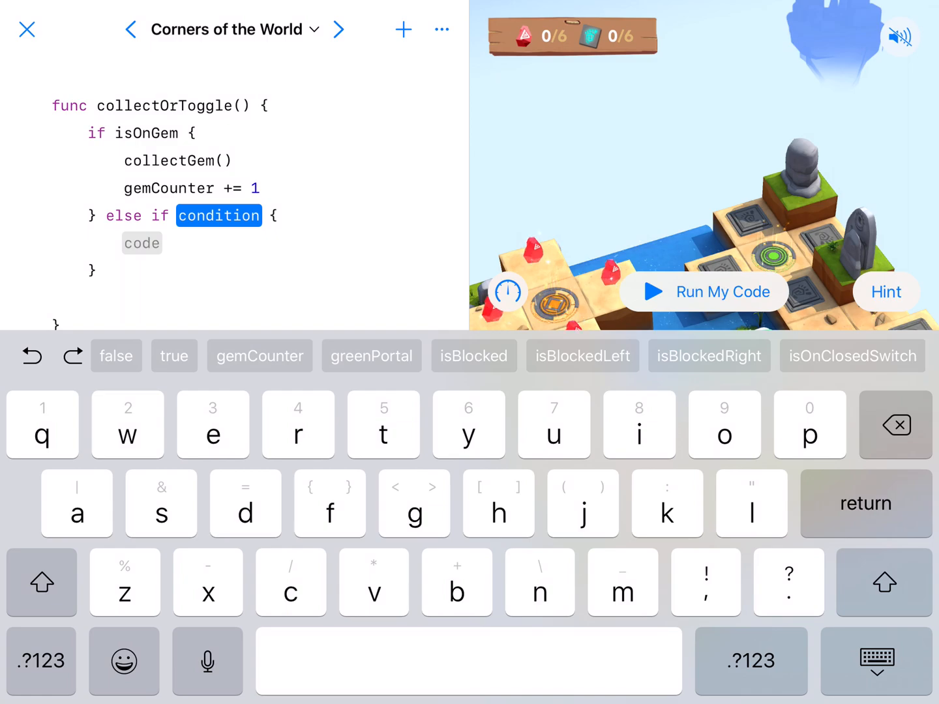
{"action": "left_click", "coordinate": [852, 355]}
{"action": "type", "text": "toggleSwitch("}
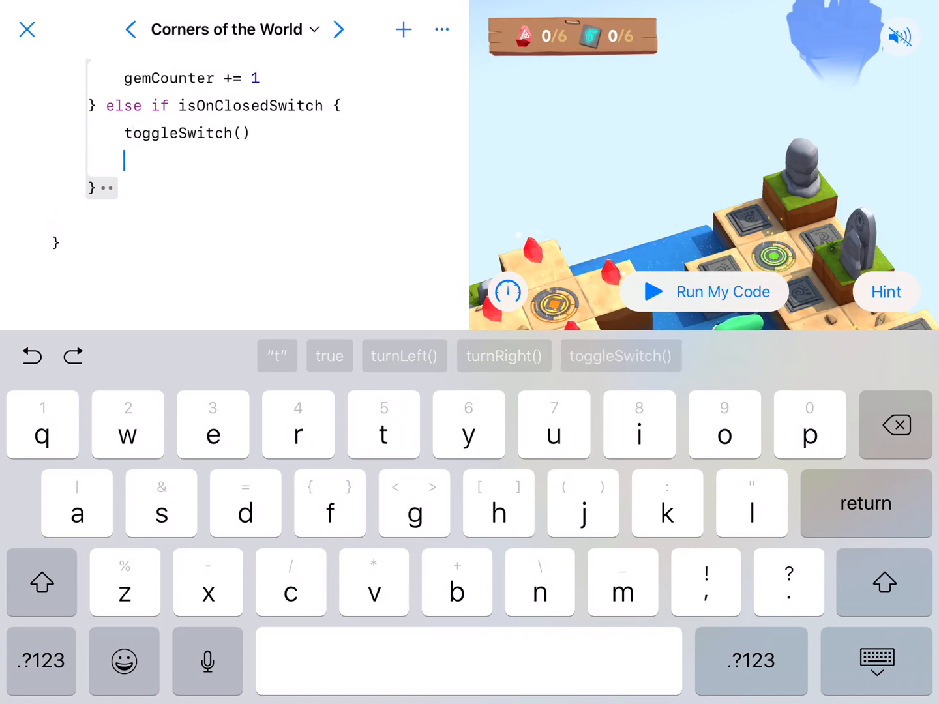
{"action": "type", "text": "sw"}
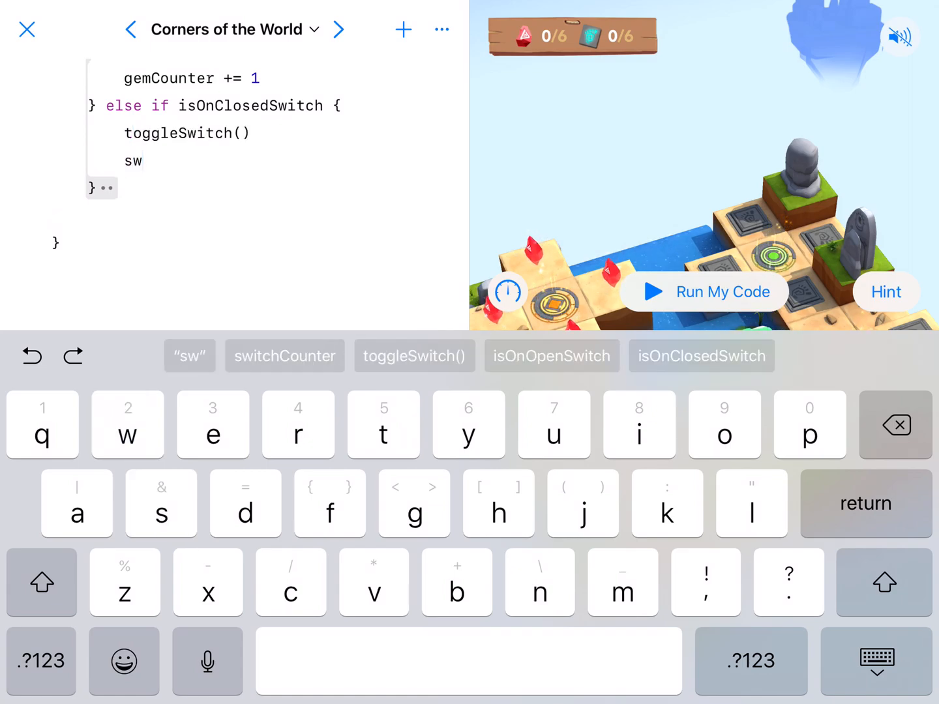
{"action": "left_click", "coordinate": [285, 356]}
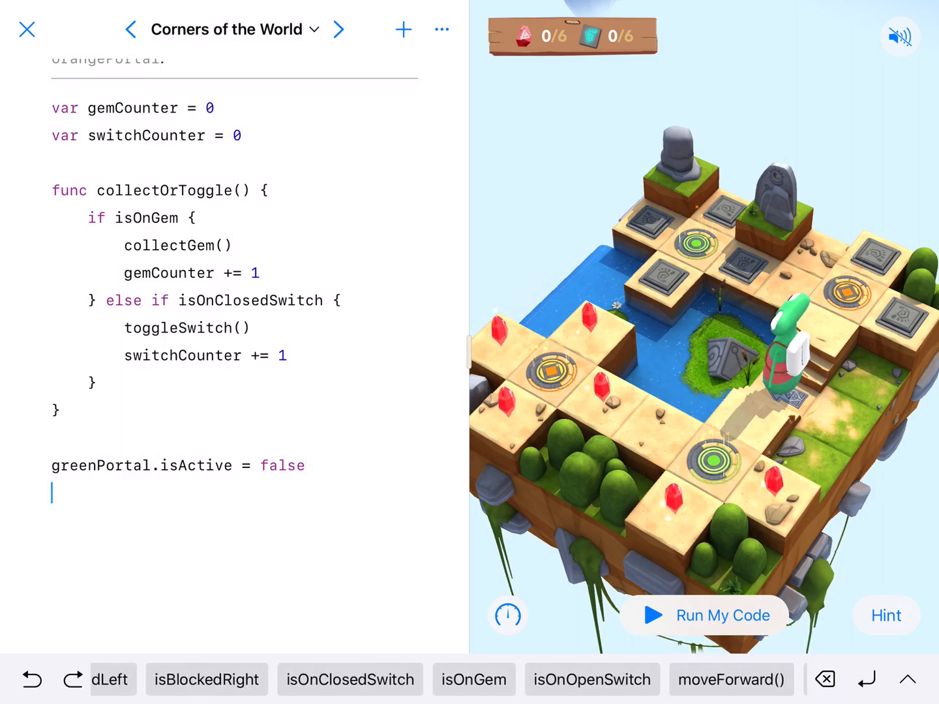
Write orangePortal.isActive = false below the greenPortal line so both portals start off
{"action": "type", "text": "orangePortal"}
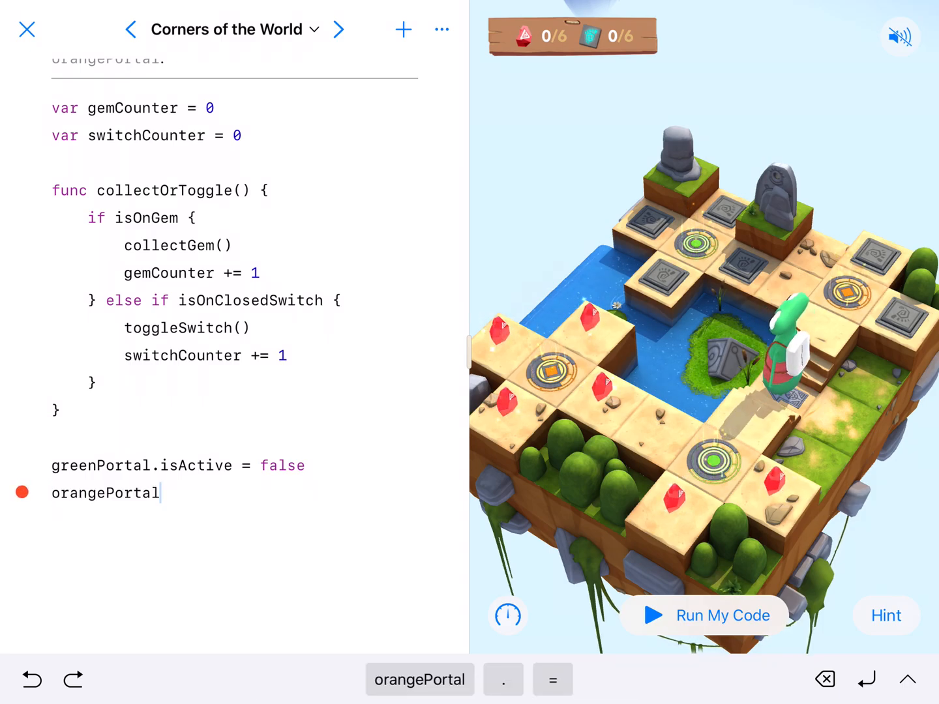
{"action": "type", "text": ".isActive = false"}
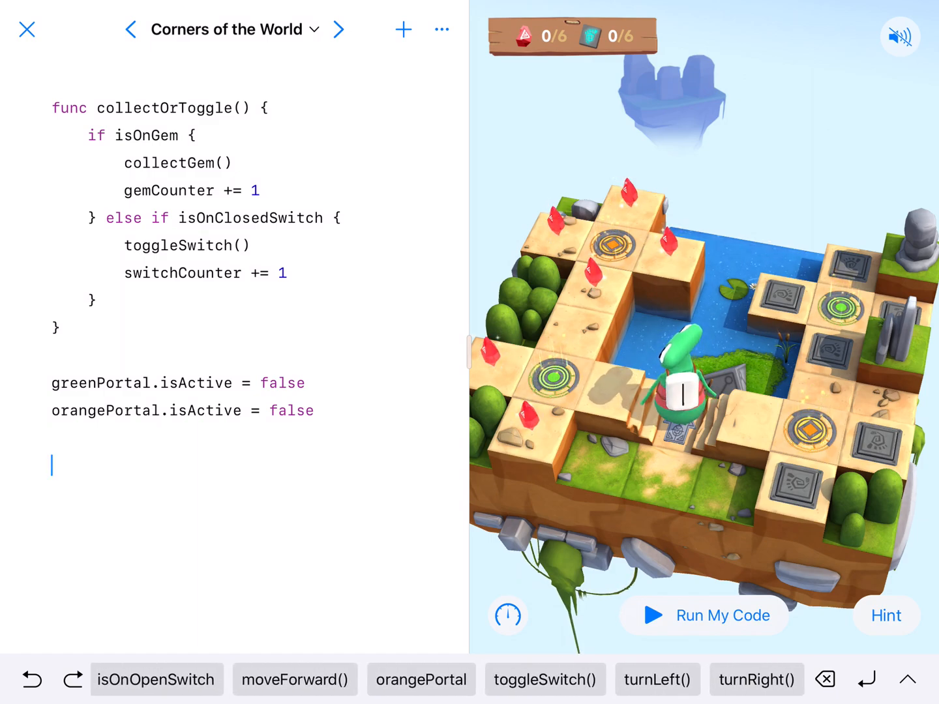
Add turnRight() and moveForward() after the portal lines, then test with a run and stop it
{"action": "left_click", "coordinate": [757, 679]}
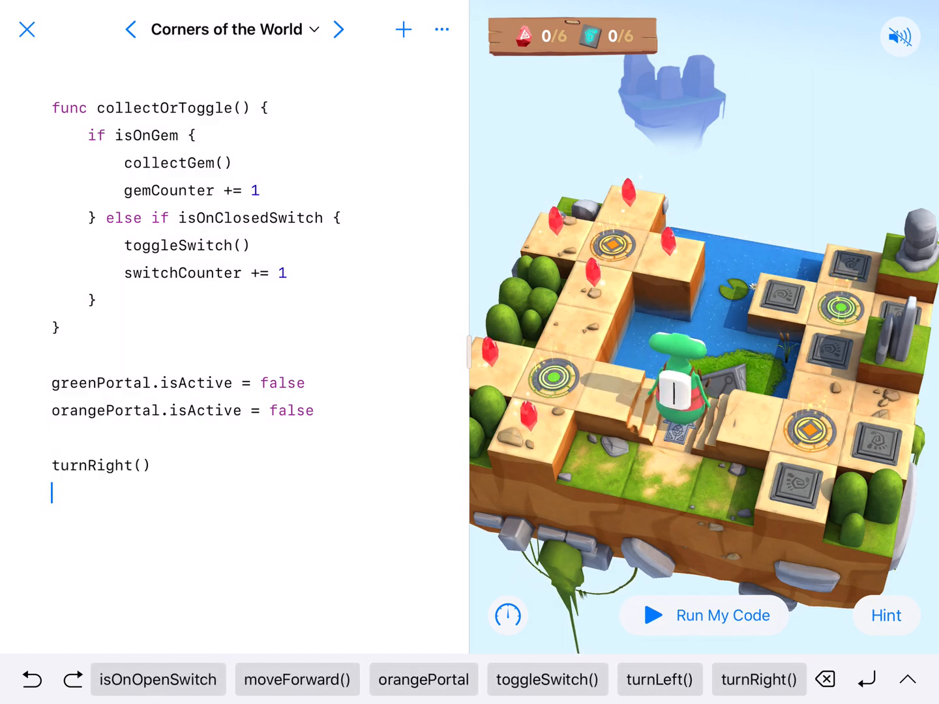
{"action": "left_click", "coordinate": [296, 679]}
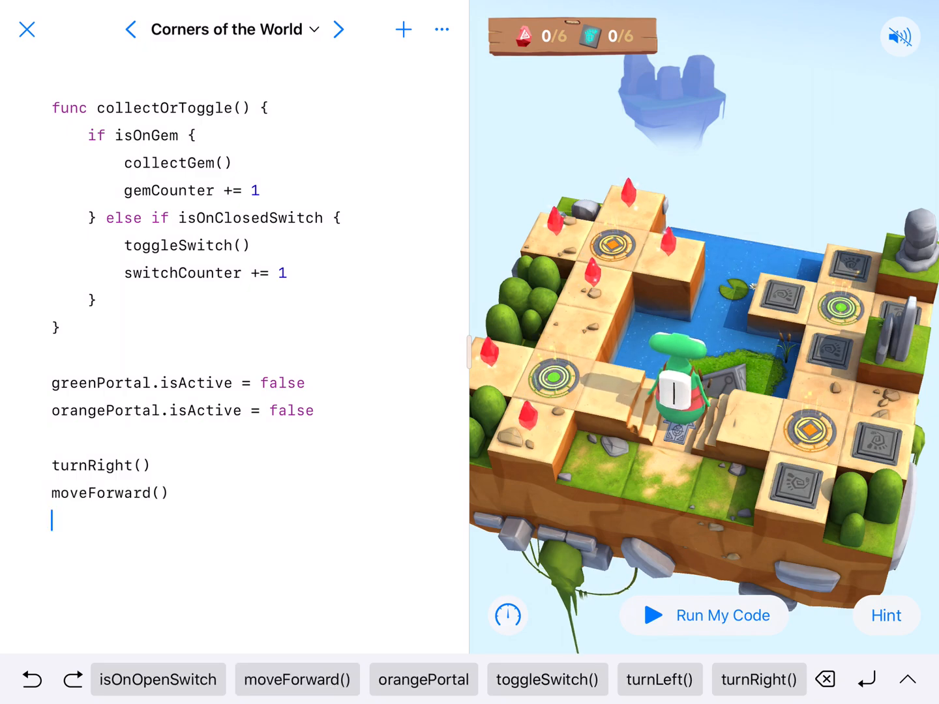
{"action": "left_click", "coordinate": [703, 615]}
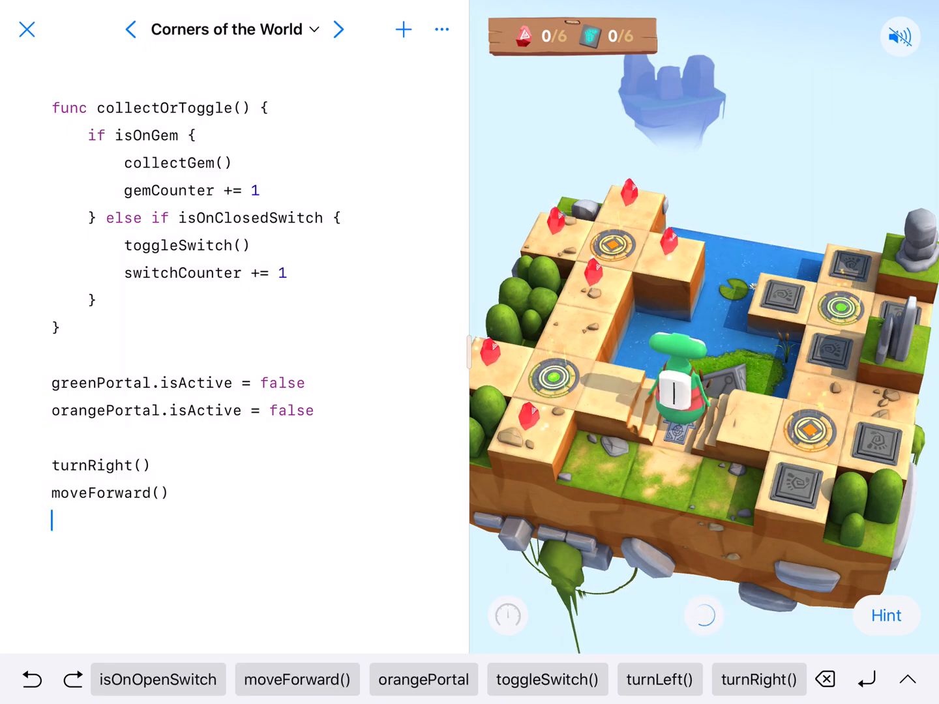
{"action": "left_click", "coordinate": [703, 615]}
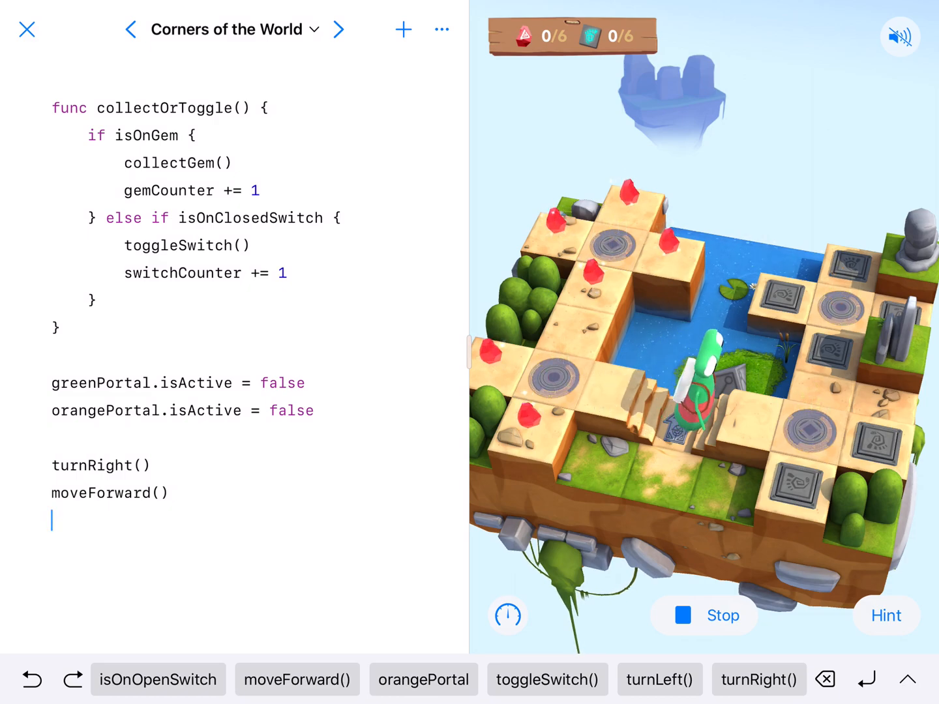
{"action": "left_click", "coordinate": [703, 615]}
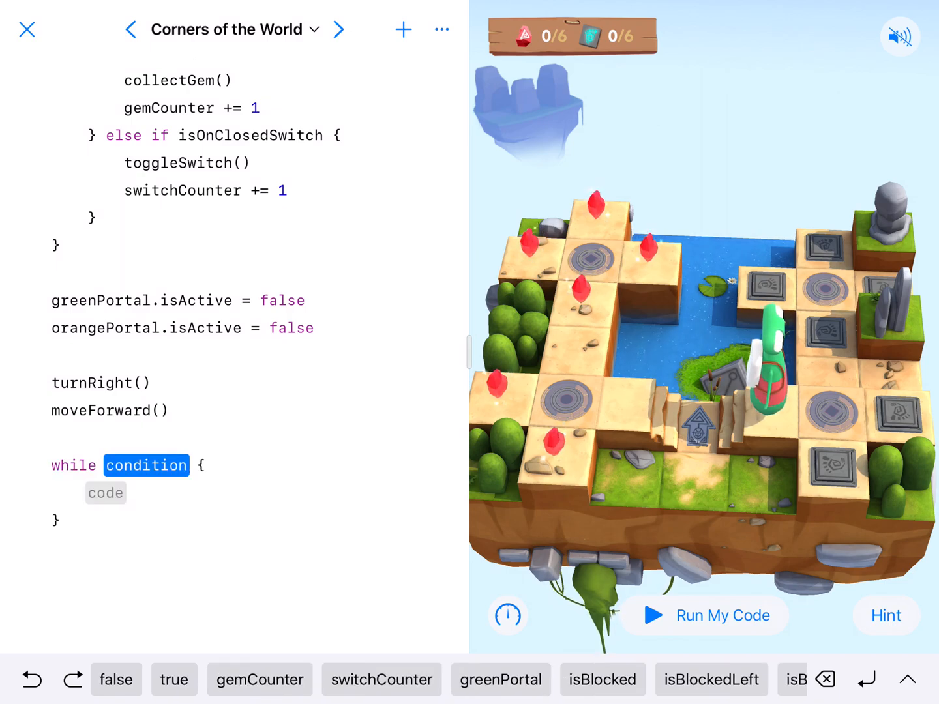
Set the while loop's condition to gemCounter < 6 and move to its empty body
{"action": "left_click", "coordinate": [259, 679]}
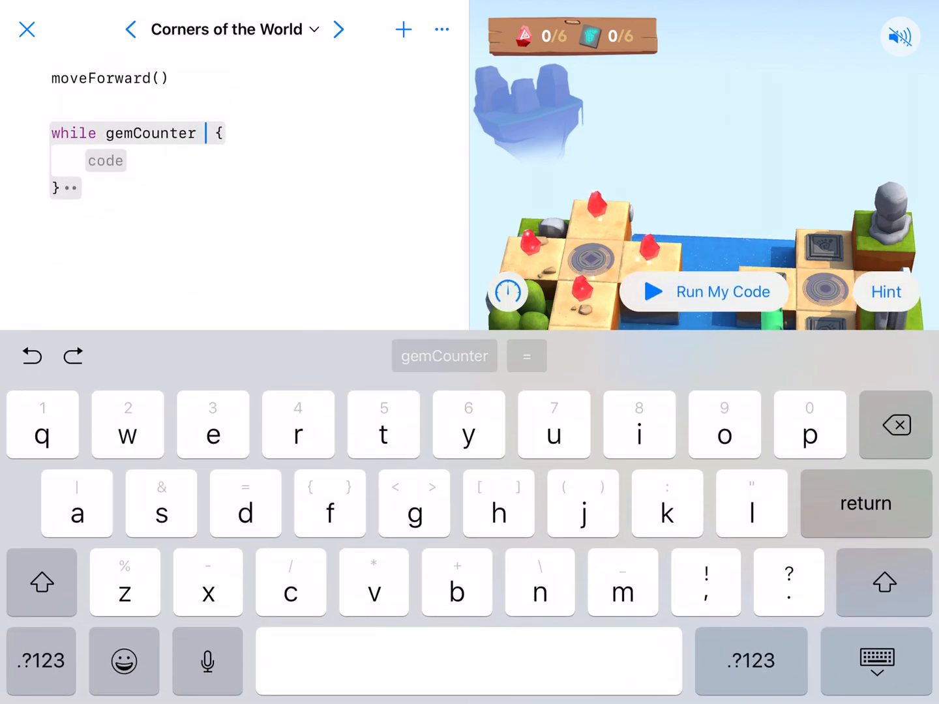
{"action": "type", "text": "<"}
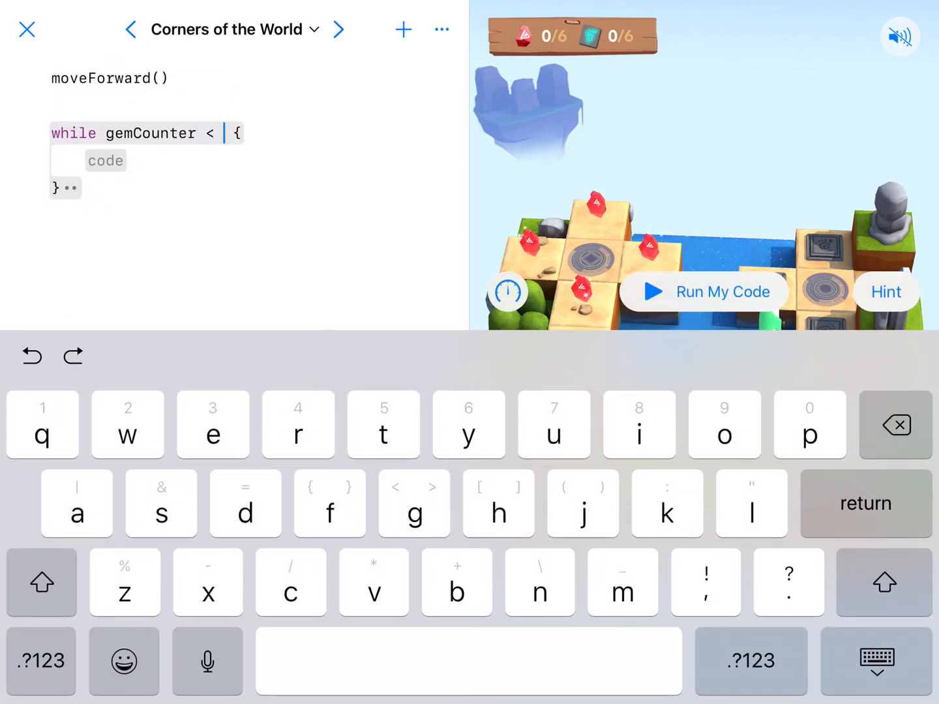
{"action": "type", "text": "6"}
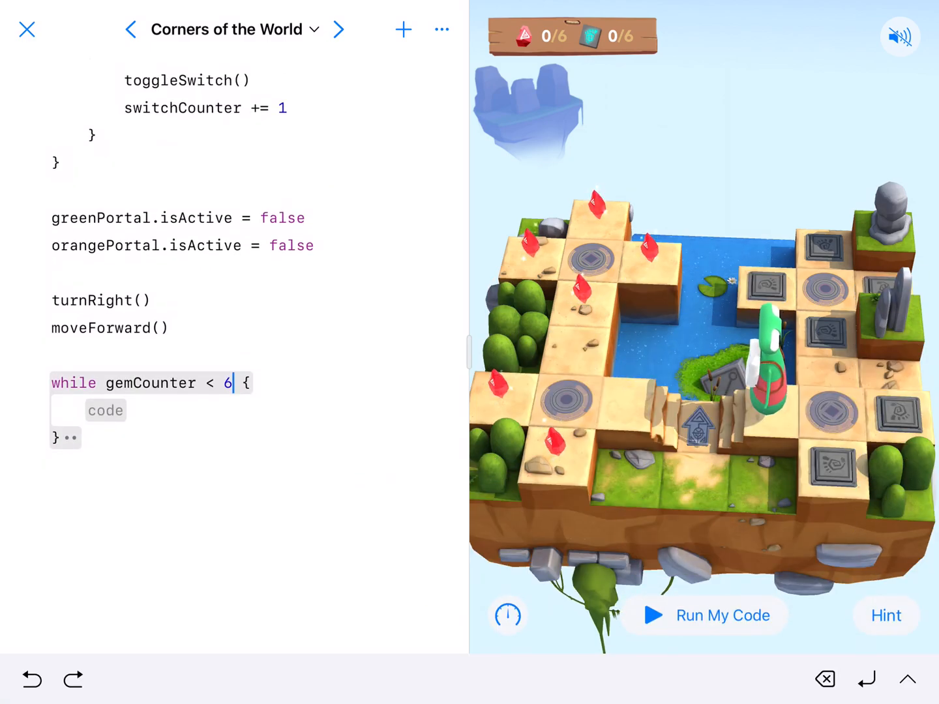
{"action": "left_click", "coordinate": [704, 615]}
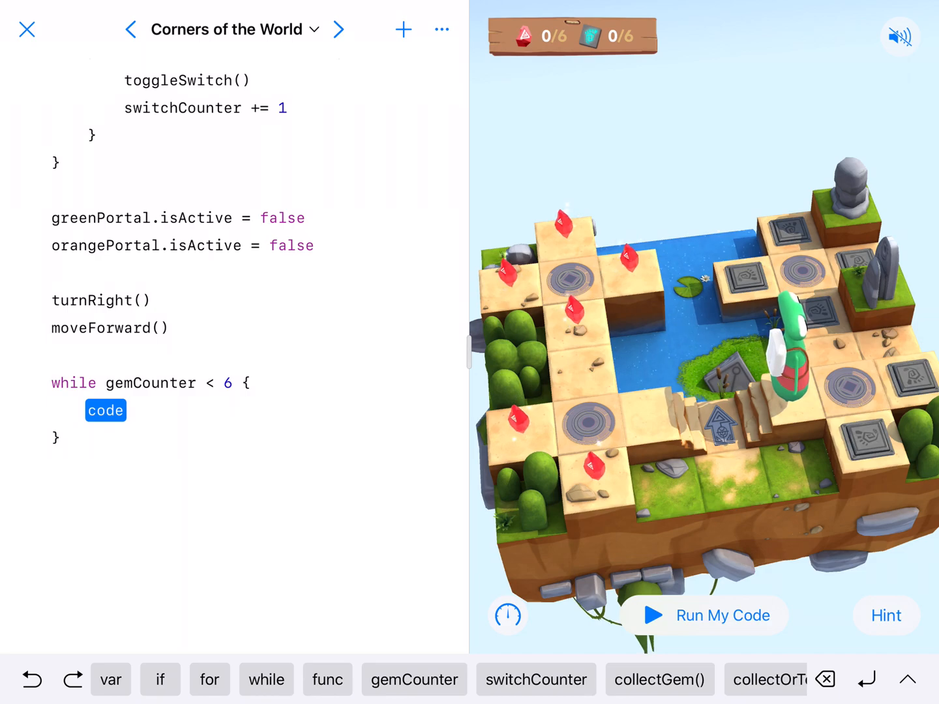
In the loop, call collectOrToggle(), then if isBlockedRight moveForward(), with an else if !isBlockedRight branch
{"action": "left_click", "coordinate": [769, 680]}
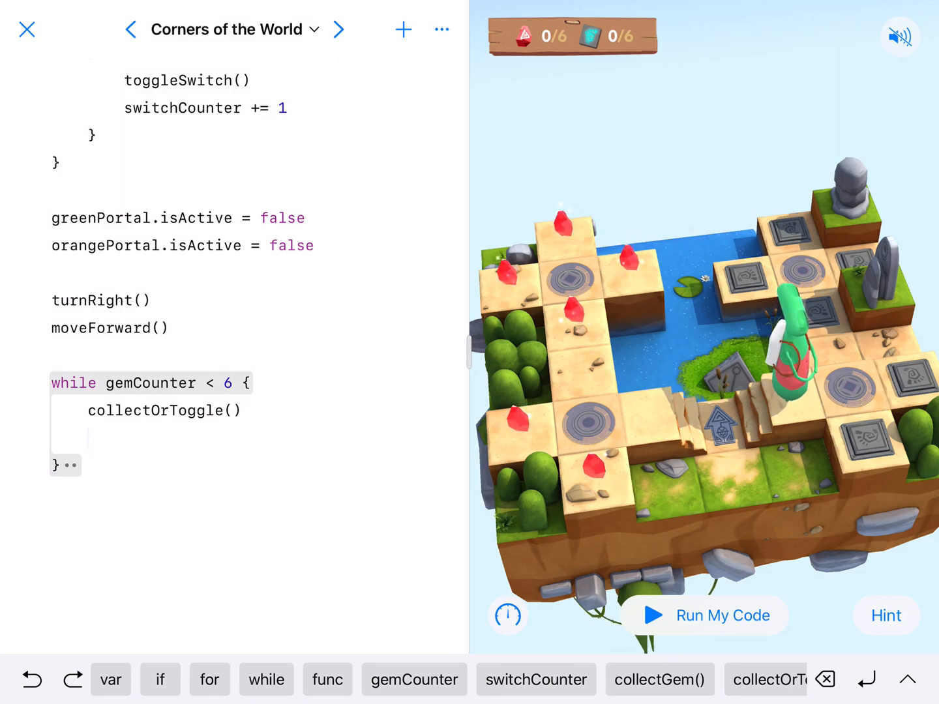
{"action": "left_click", "coordinate": [160, 680]}
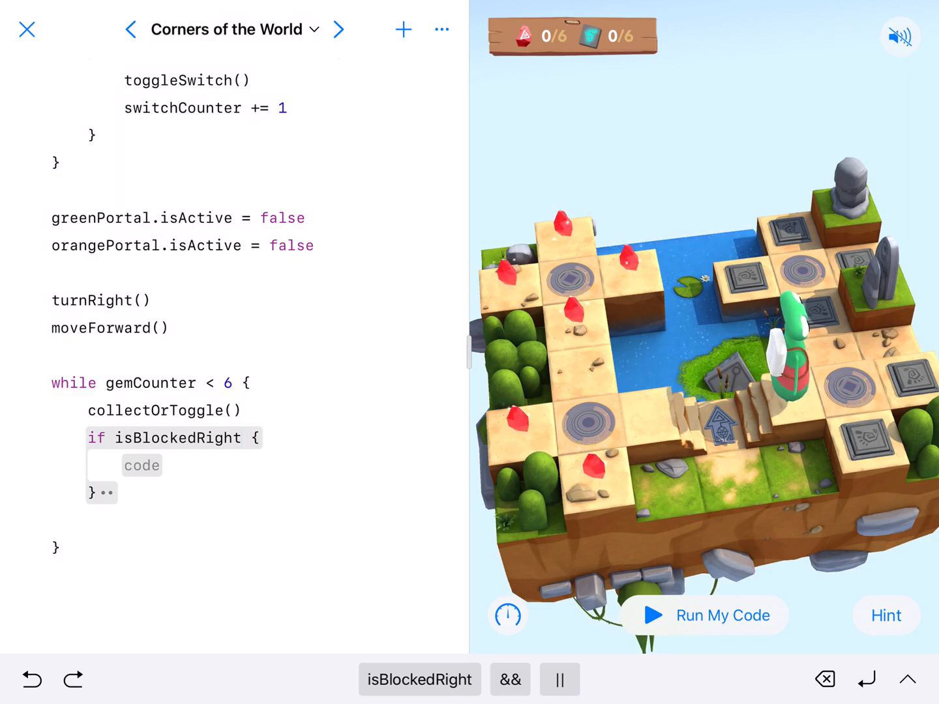
{"action": "left_click", "coordinate": [141, 464]}
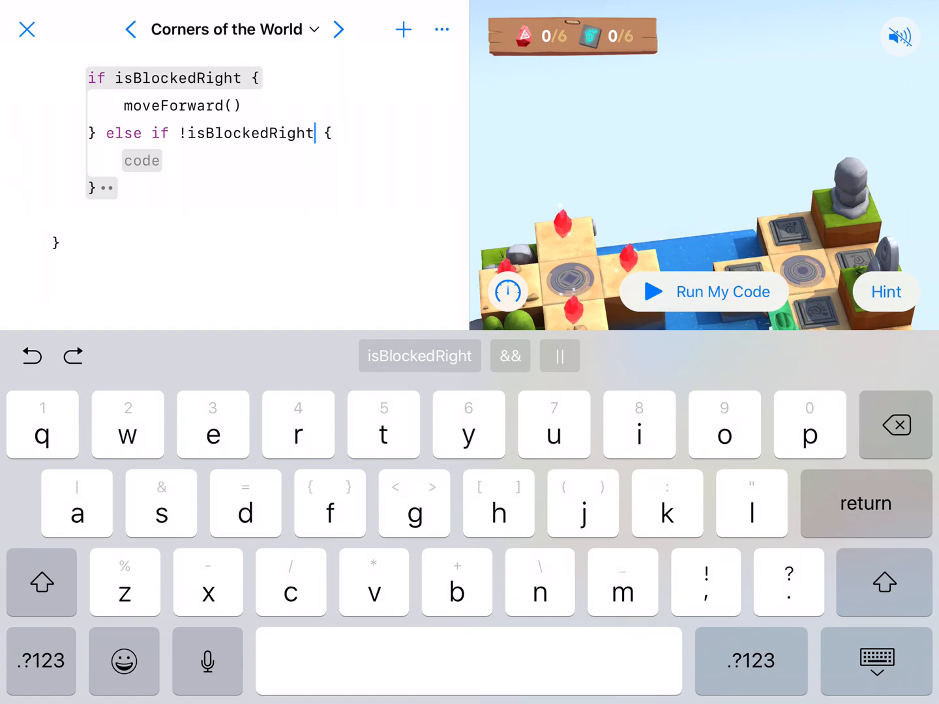
Fill !isBlockedRight with turnRight() and moveForward(), and an else if isBlocked branch with two turnLeft() calls
{"action": "left_click", "coordinate": [141, 161]}
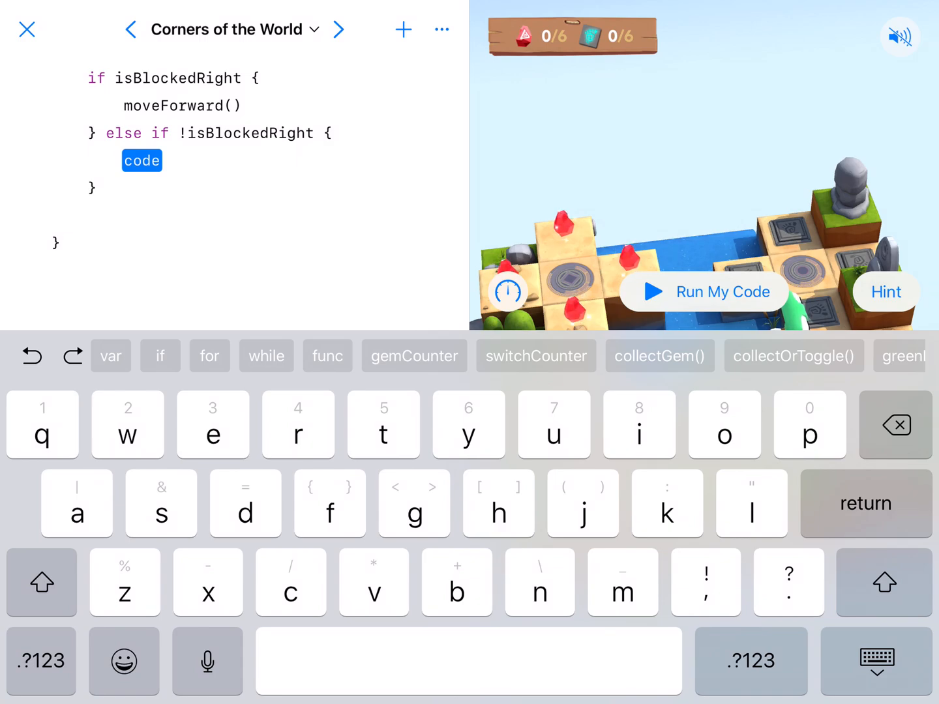
{"action": "type", "text": "turnRight("}
{"action": "type", "text": "m"}
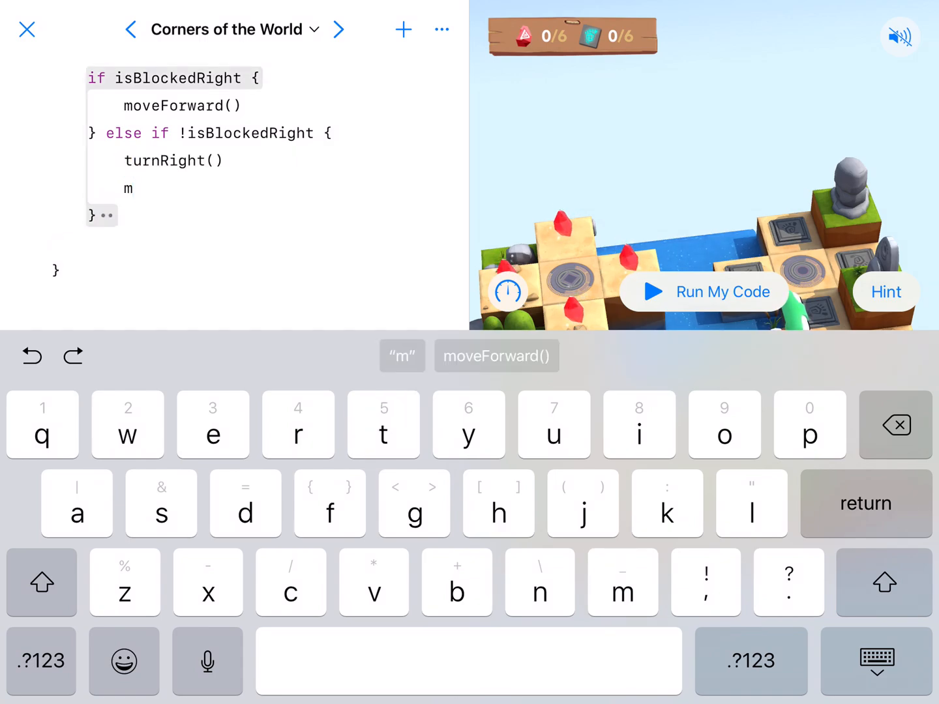
{"action": "left_click", "coordinate": [496, 356]}
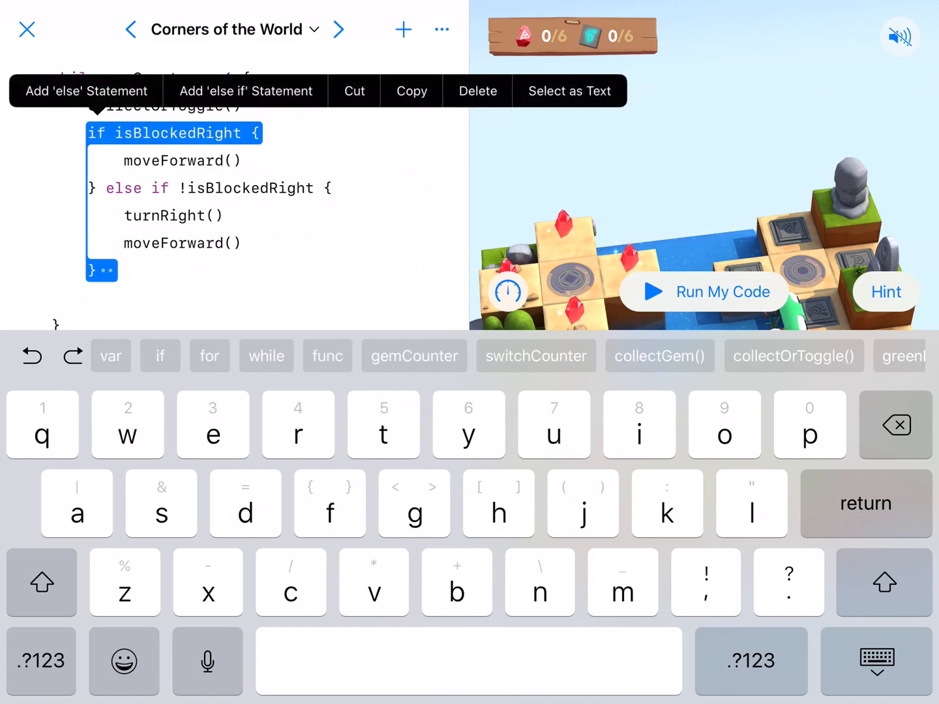
{"action": "left_click", "coordinate": [245, 91]}
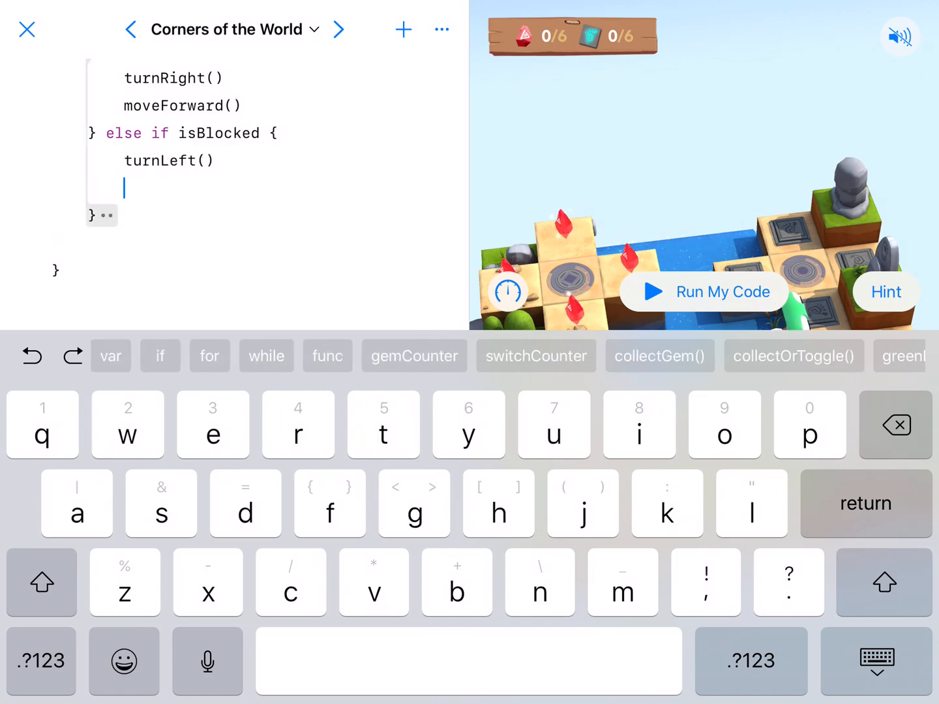
{"action": "type", "text": "turnLeft()"}
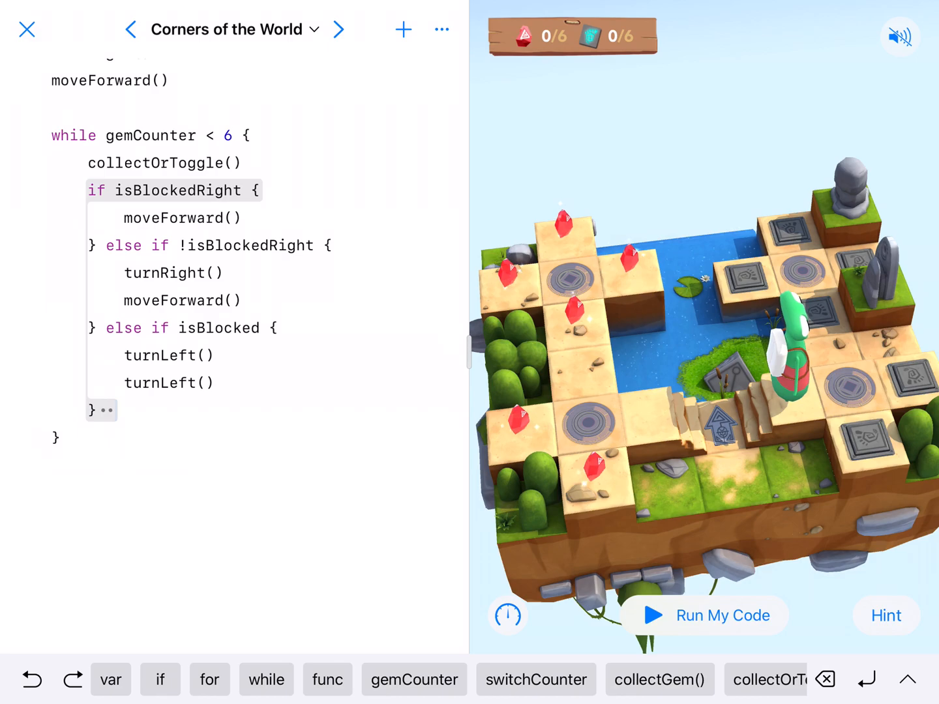
Run the loop to test it, then extend the first condition to isBlockedRight && with a Bool placeholder
{"action": "left_click", "coordinate": [703, 615]}
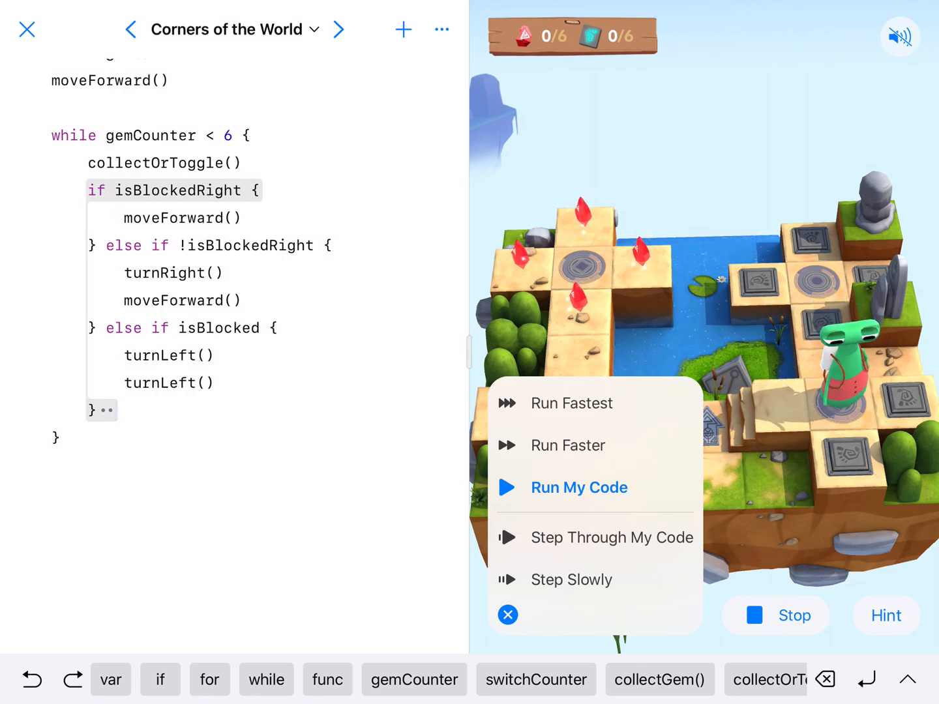
{"action": "left_click", "coordinate": [579, 487]}
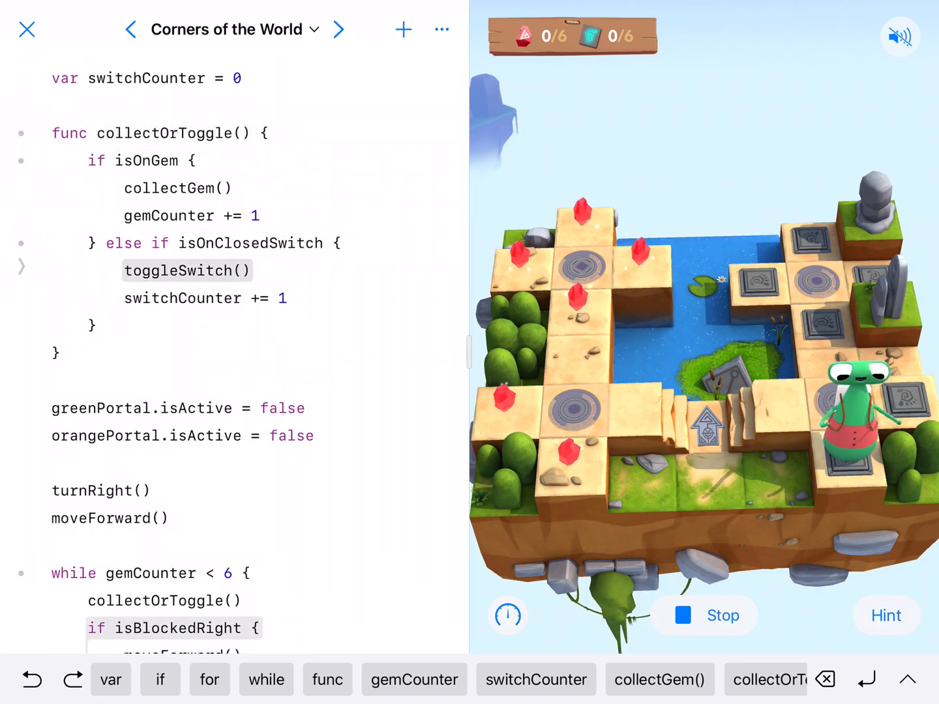
{"action": "scroll", "scroll_direction": "down", "scroll_amount": 3}
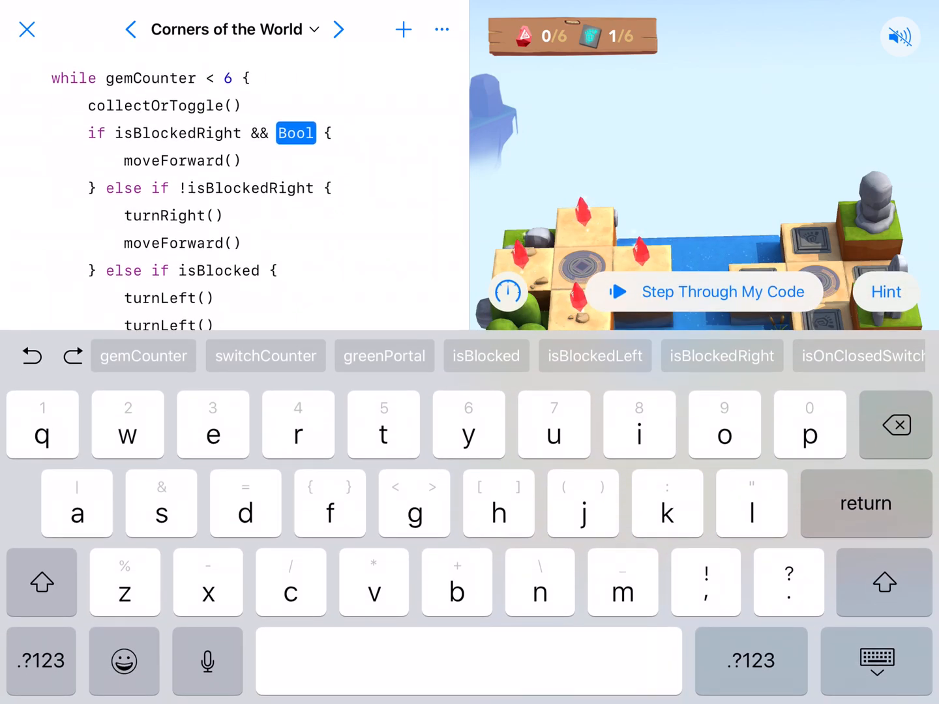
Fill the second condition as !isBlocked so the first branch reads isBlockedRight && !isBlocked
{"action": "left_click", "coordinate": [875, 660]}
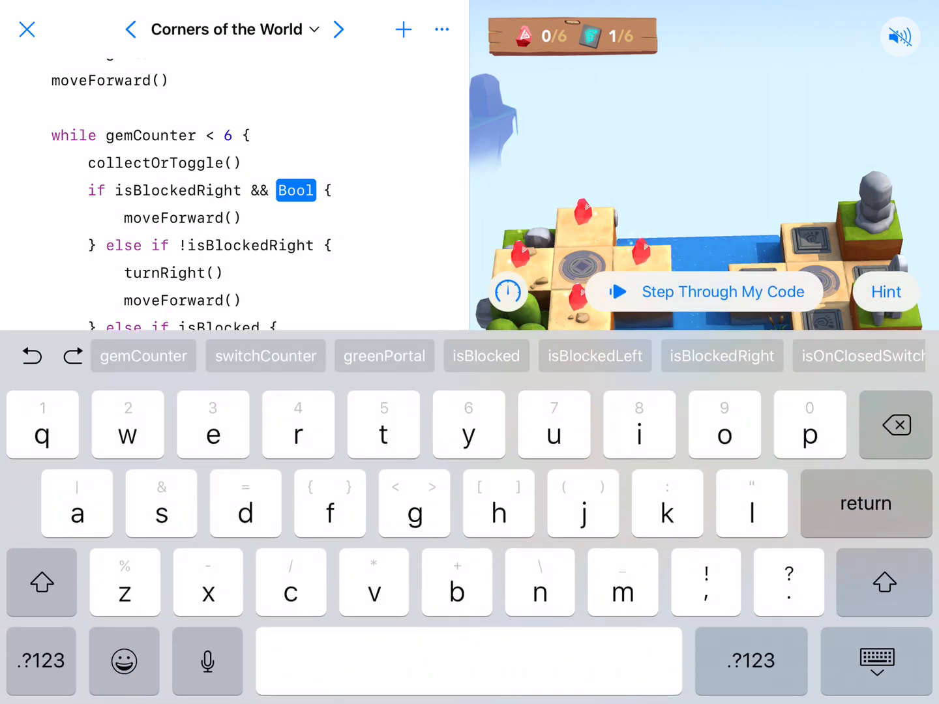
{"action": "type", "text": "!isBlocked"}
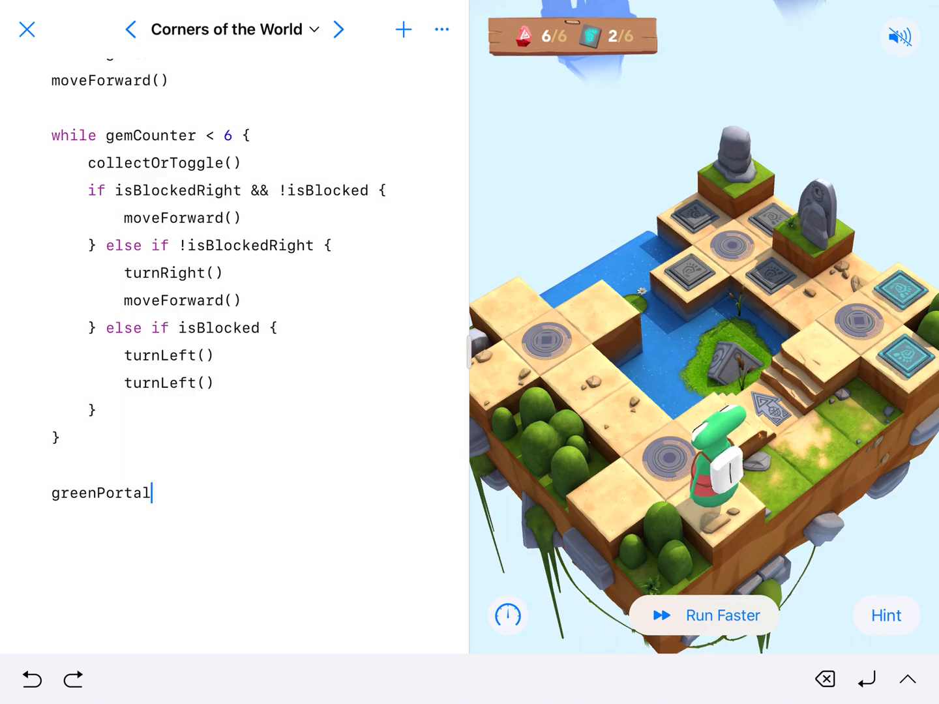
Add greenPortal.isActive = true, moveForward(), then a second portal line set to false
{"action": "type", "text": ".isActive = true"}
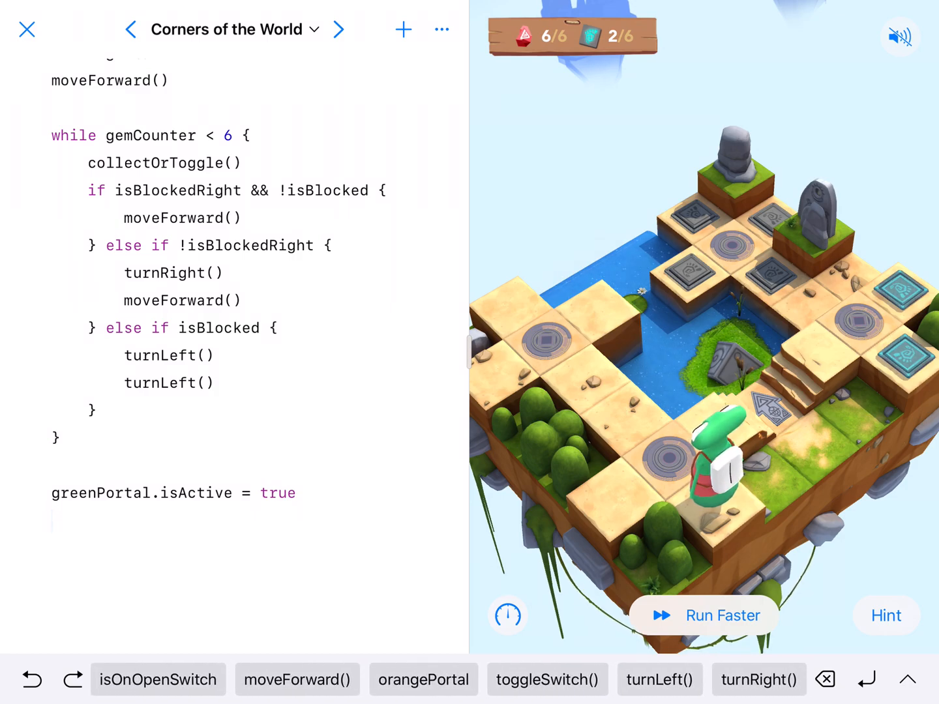
{"action": "type", "text": "moveForward()"}
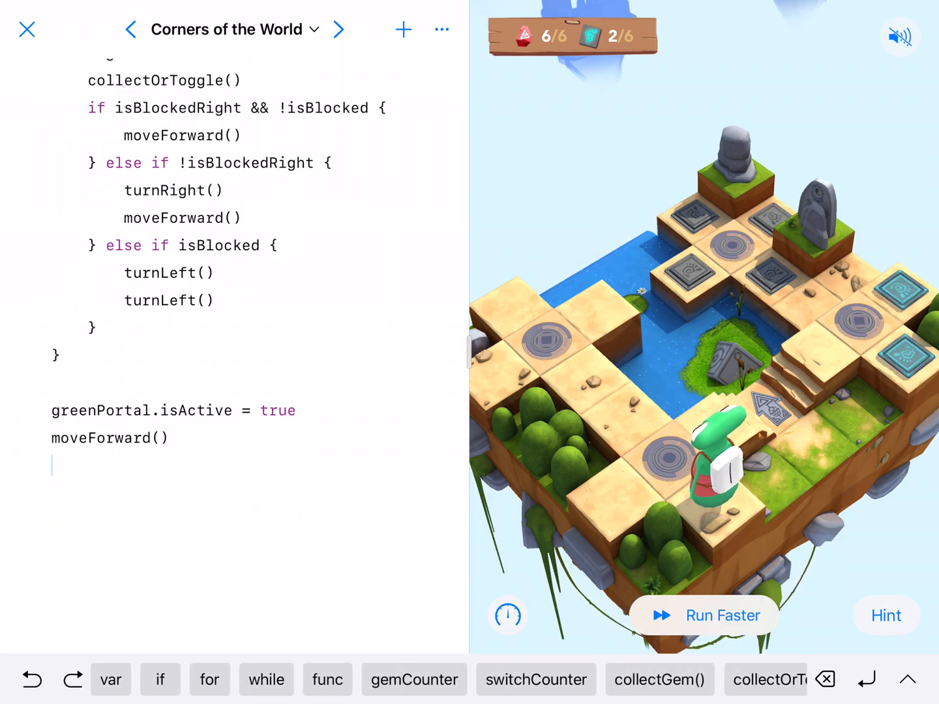
{"action": "double_click", "coordinate": [278, 410]}
{"action": "type", "text": "greenPortal.isActive = true"}
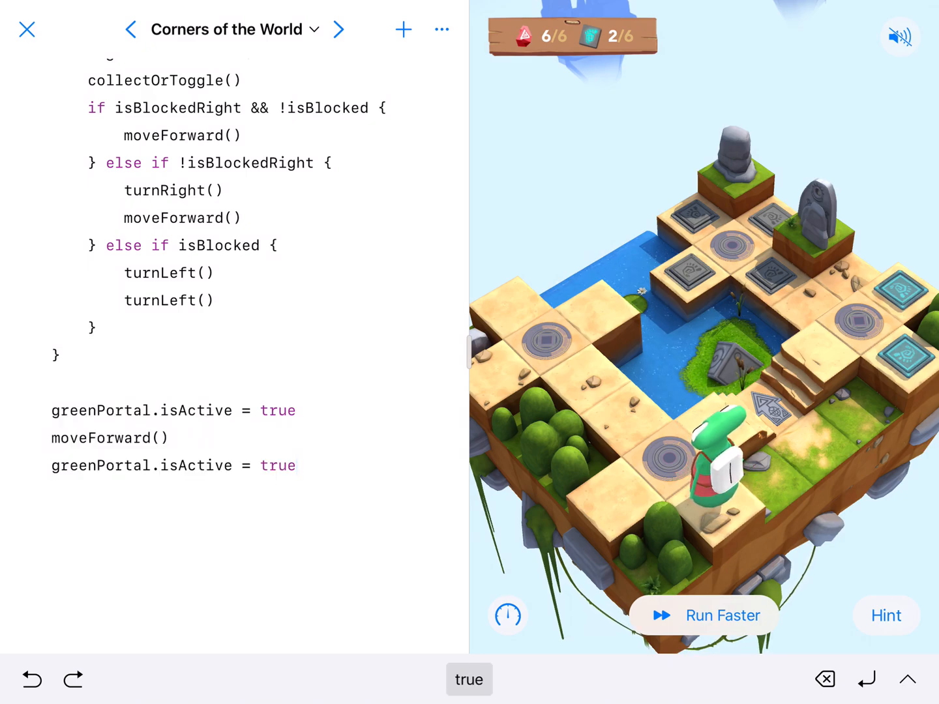
{"action": "double_click", "coordinate": [278, 466]}
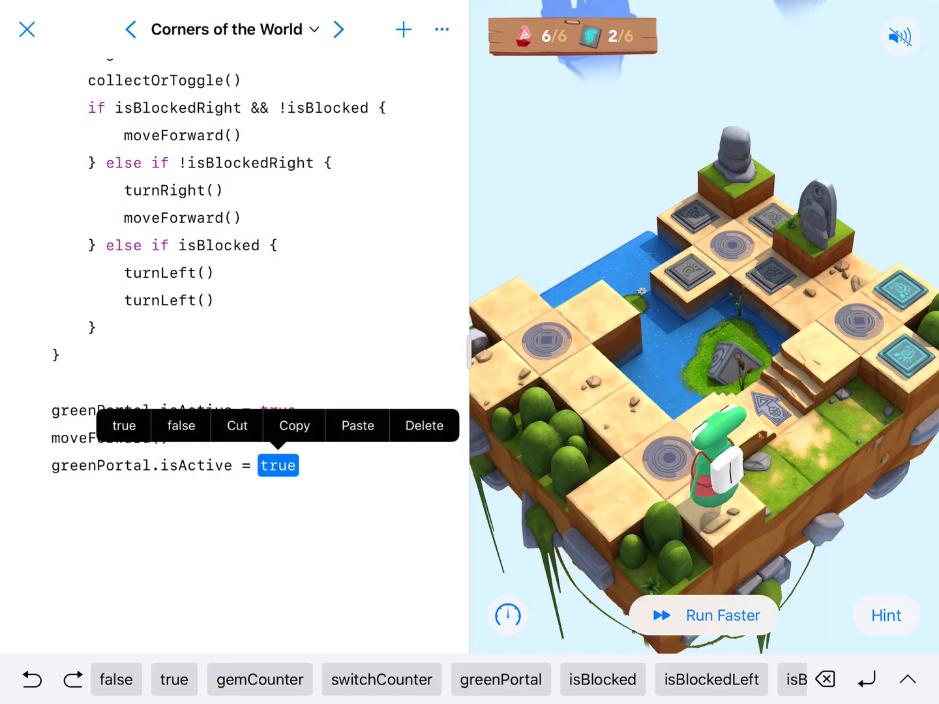
{"action": "left_click", "coordinate": [116, 679]}
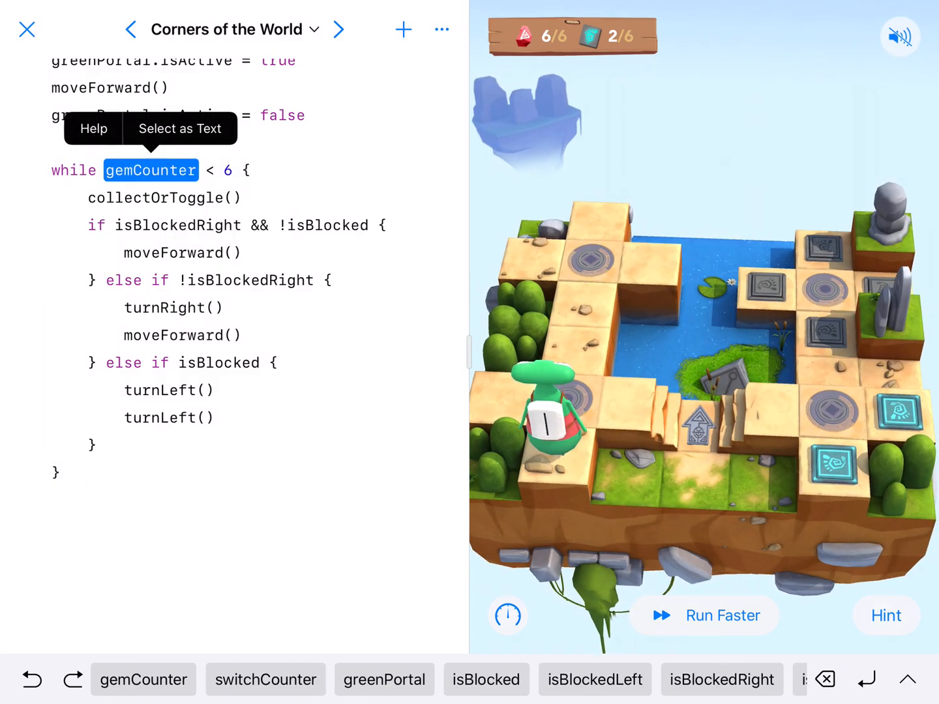
Make the copied loop use switchCounter < 6 and run the full solution
{"action": "left_click", "coordinate": [265, 679]}
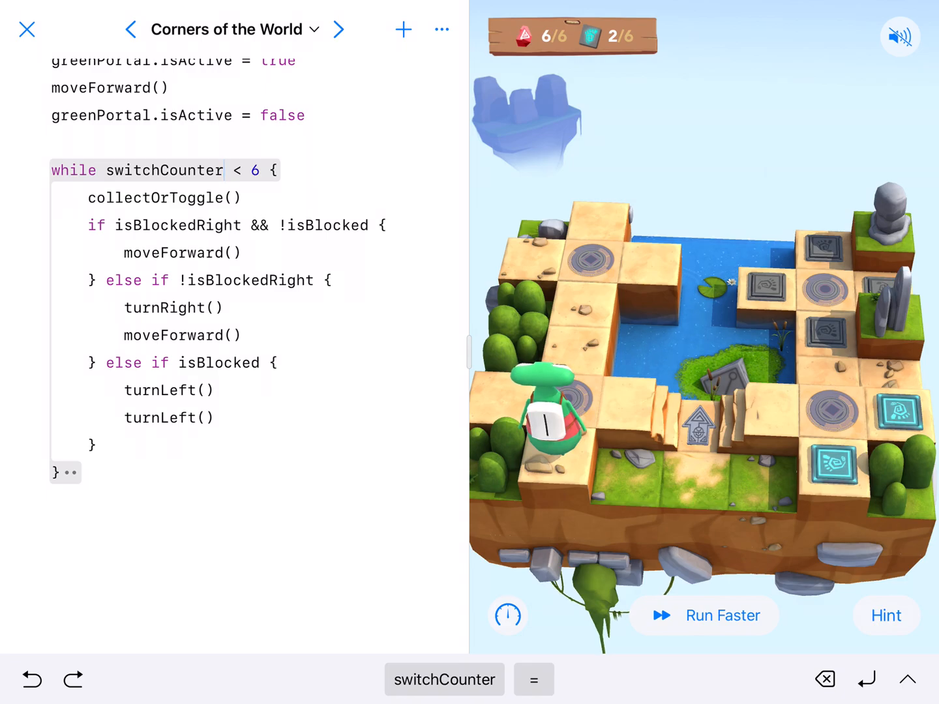
{"action": "left_click", "coordinate": [703, 615]}
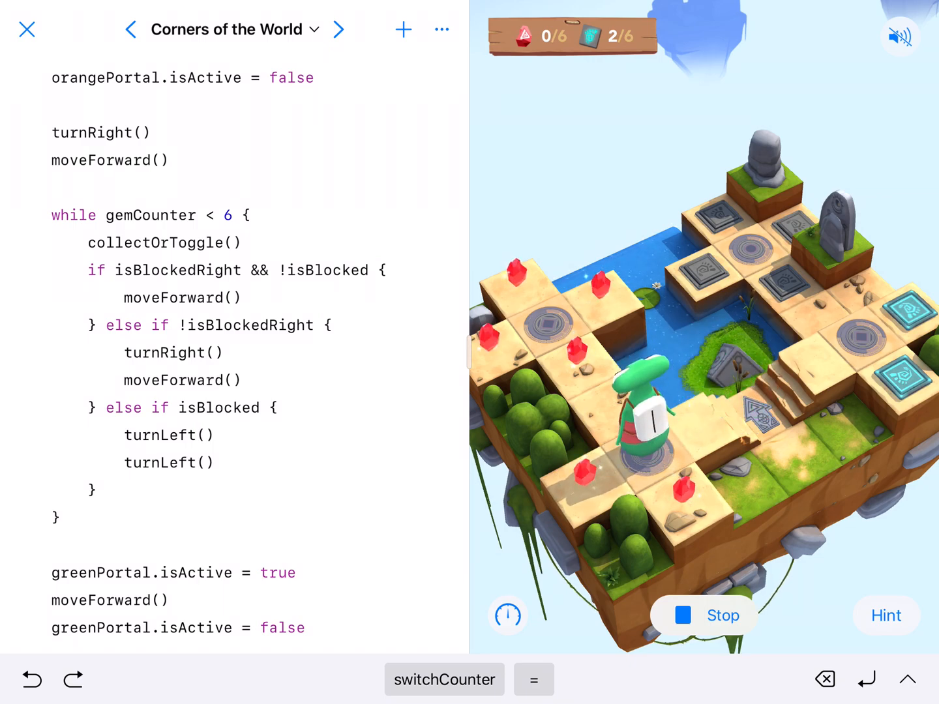
Let the run finish collecting all 6 gems and 6 switches until Great work! appears
{"action": "left_click", "coordinate": [703, 616]}
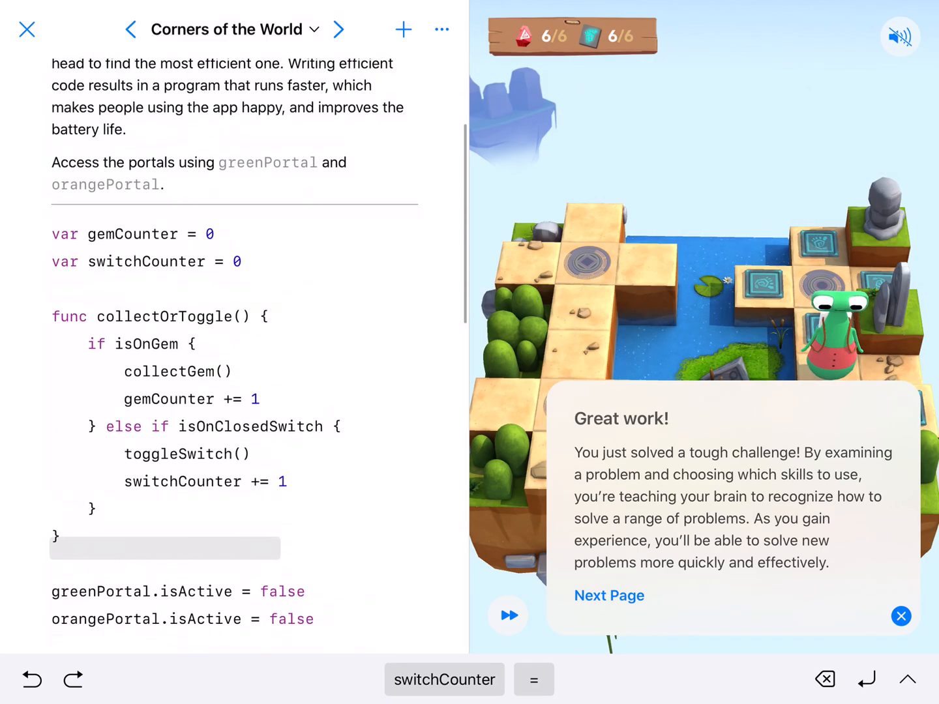
{"action": "scroll", "scroll_direction": "down", "scroll_amount": 3}
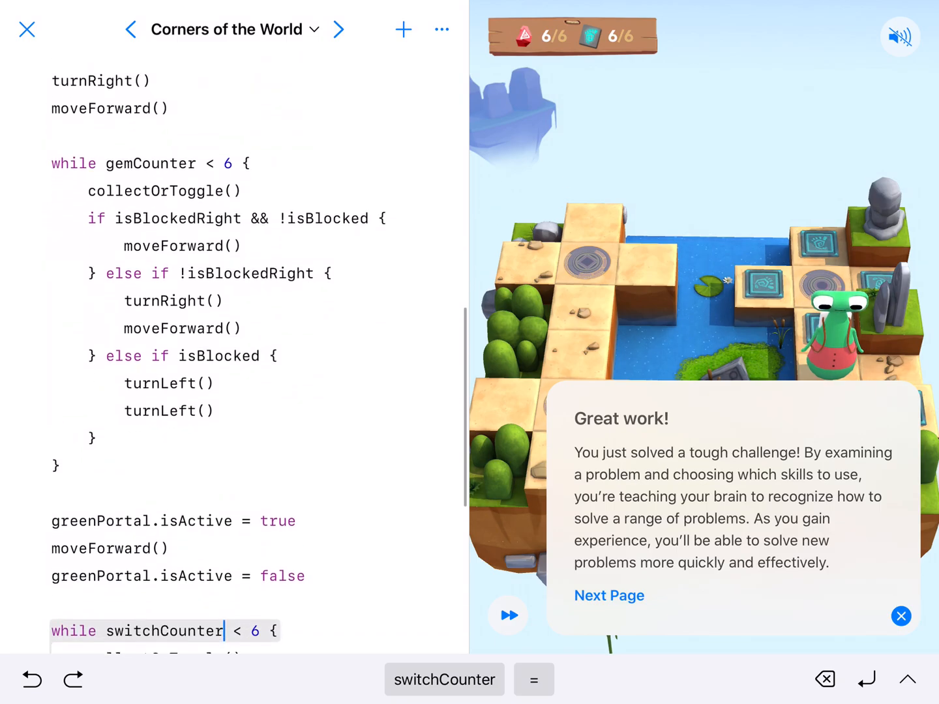
Dismiss the Great work! message and scroll back through the finished code
{"action": "left_click", "coordinate": [901, 615]}
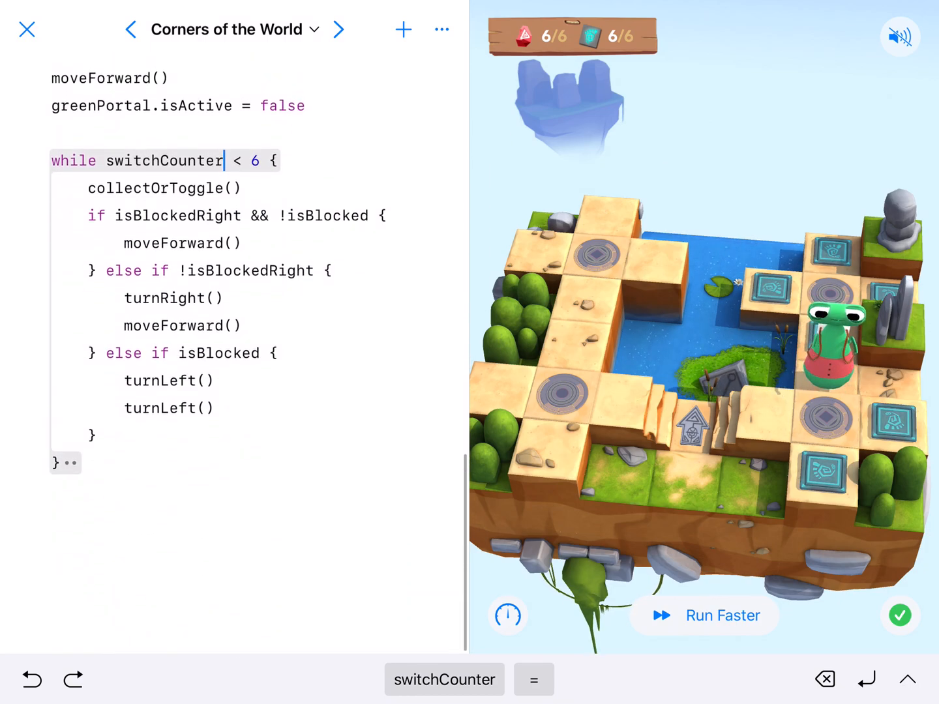
{"action": "scroll", "scroll_direction": "down", "scroll_amount": 3}
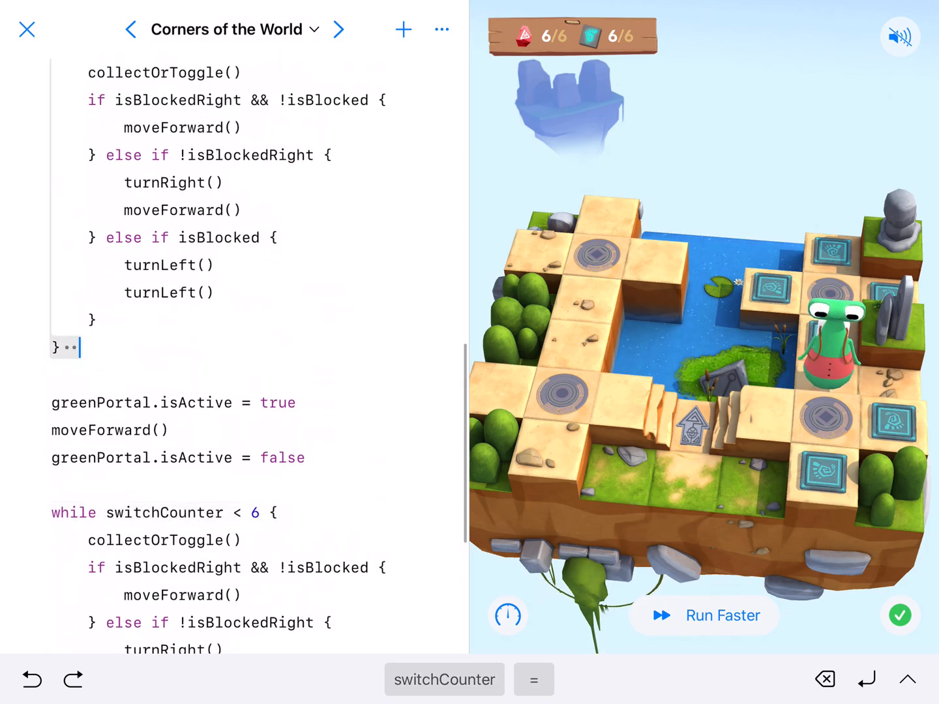
{"action": "left_click", "coordinate": [72, 348]}
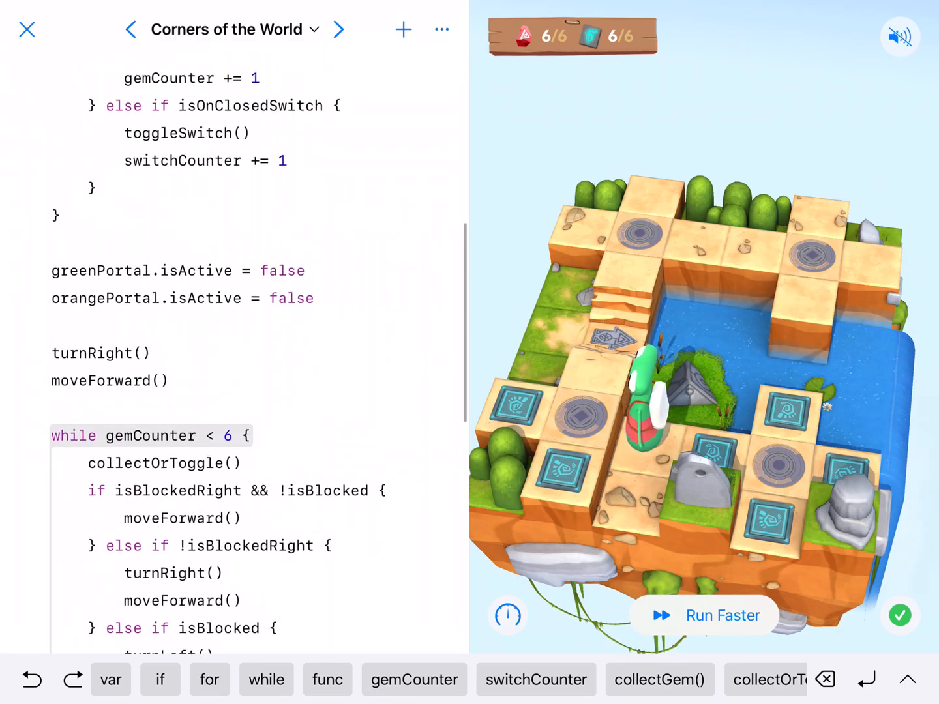
{"action": "scroll", "scroll_direction": "down", "scroll_amount": 3}
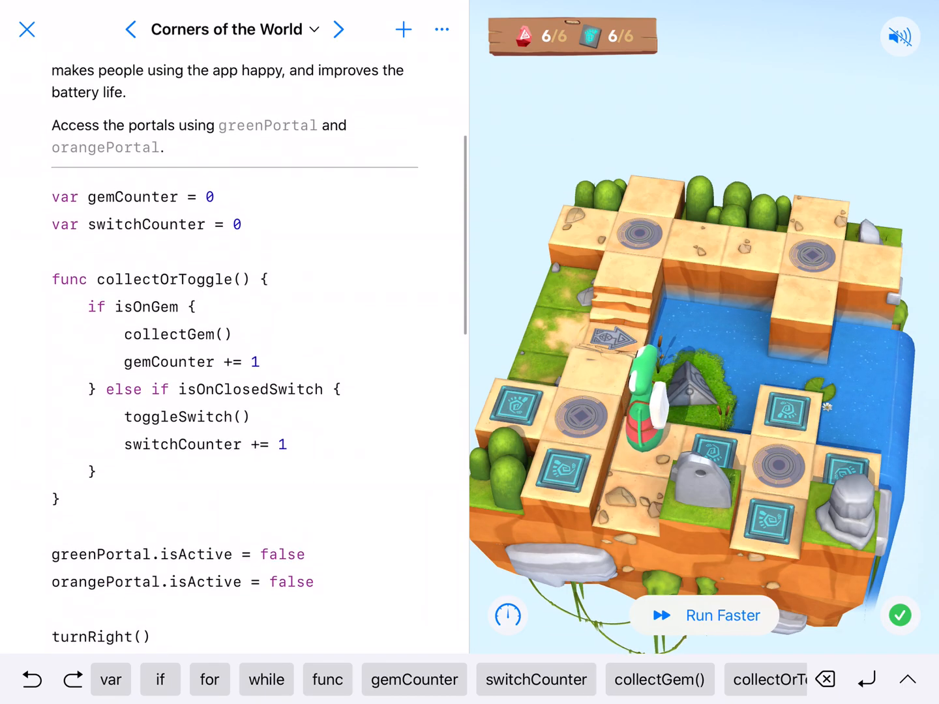